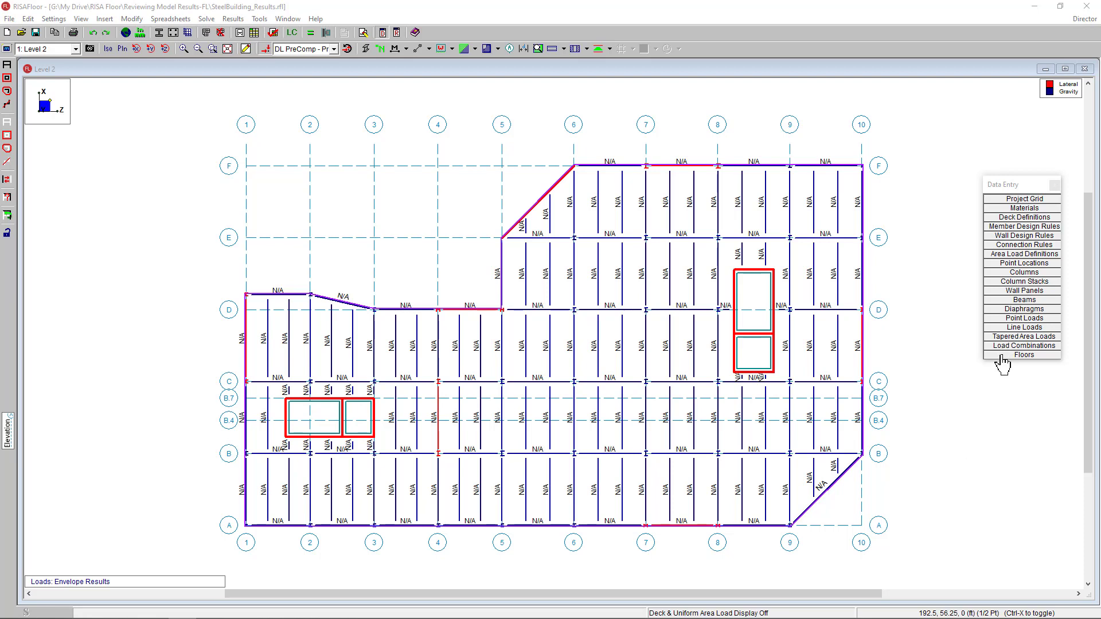
# Open the Load Combinations table listing the four service and strength dead/live combinations.
pyautogui.click(1023, 355)
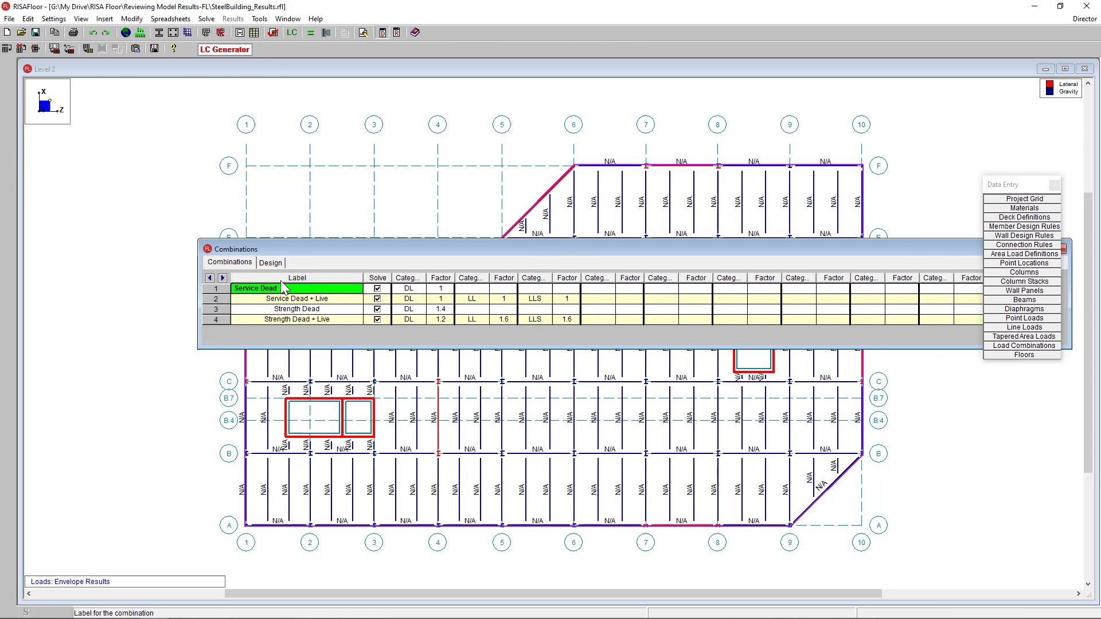
pyautogui.click(206, 18)
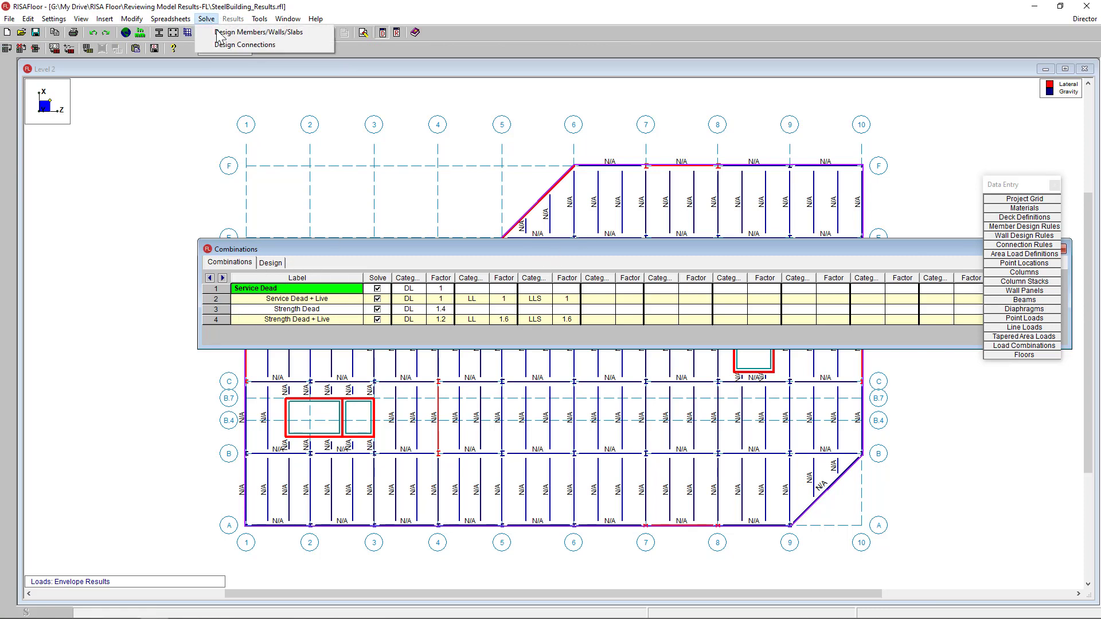
# Design all members, walls and slabs, then dismiss the Warning Log to view the Level 2 results.
pyautogui.click(262, 32)
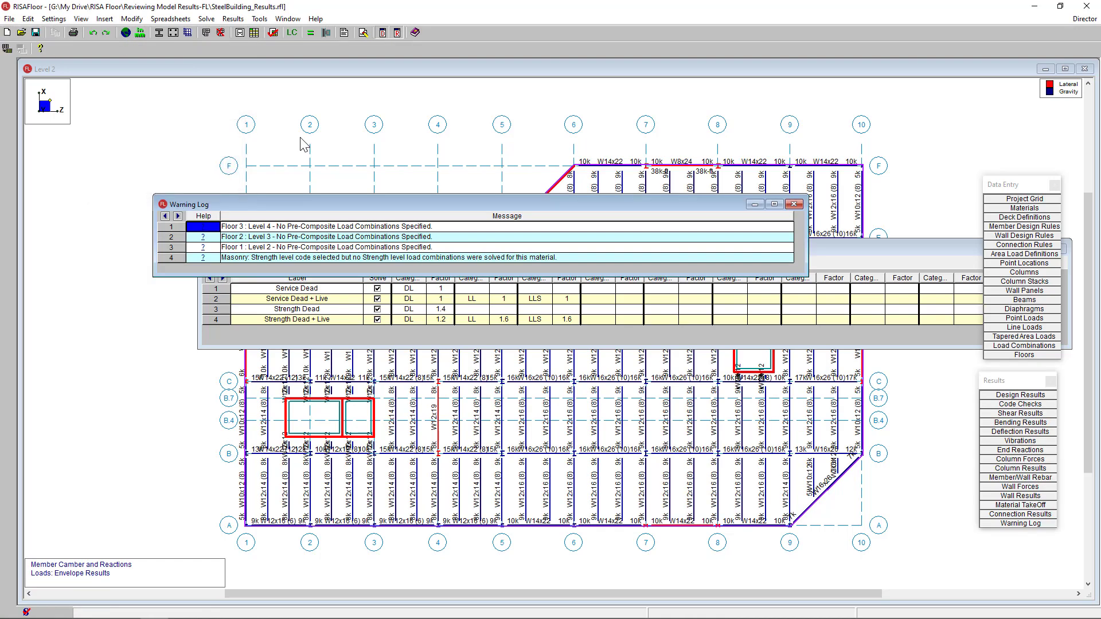
pyautogui.click(794, 204)
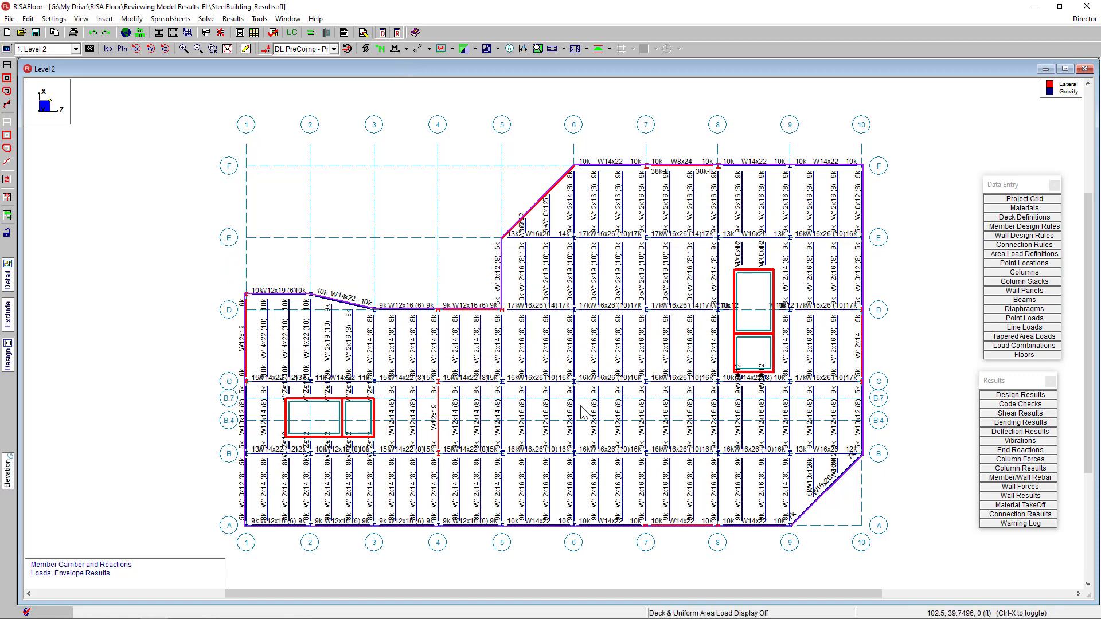
pyautogui.moveTo(642, 454)
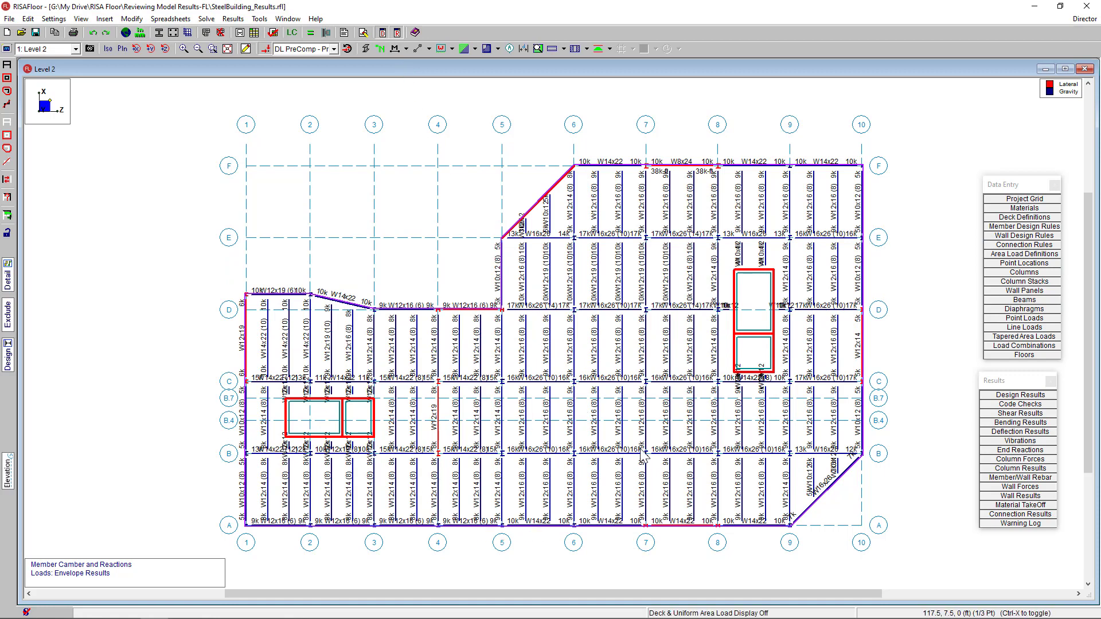
pyautogui.moveTo(468, 433)
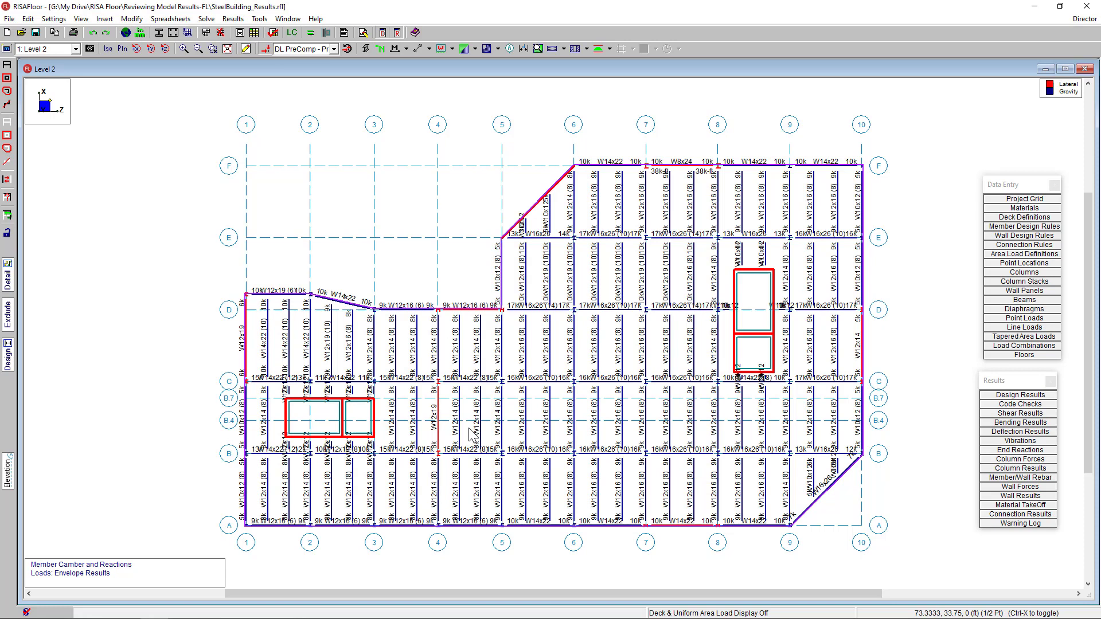
pyautogui.moveTo(79, 60)
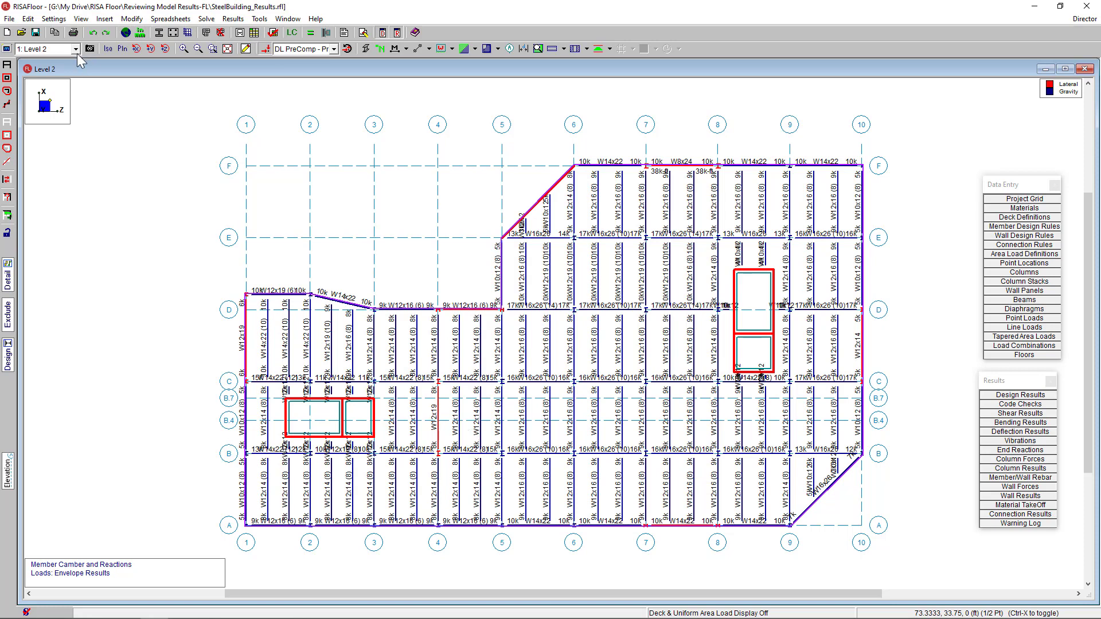
# Switch the plan view to Level 3, then to Level 4.
pyautogui.click(75, 48)
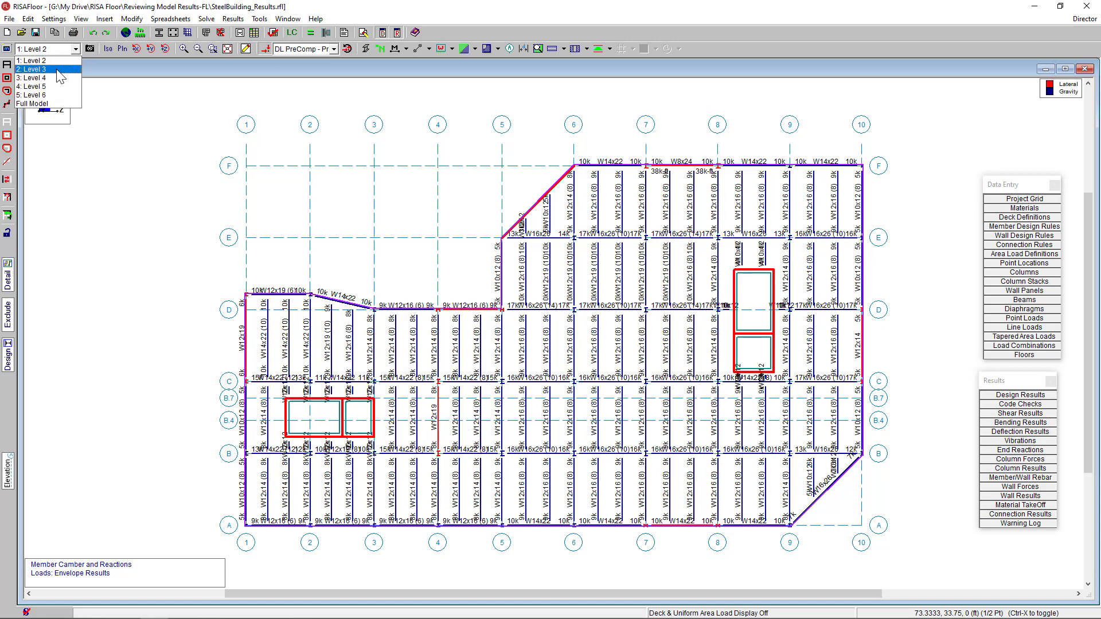
pyautogui.click(33, 69)
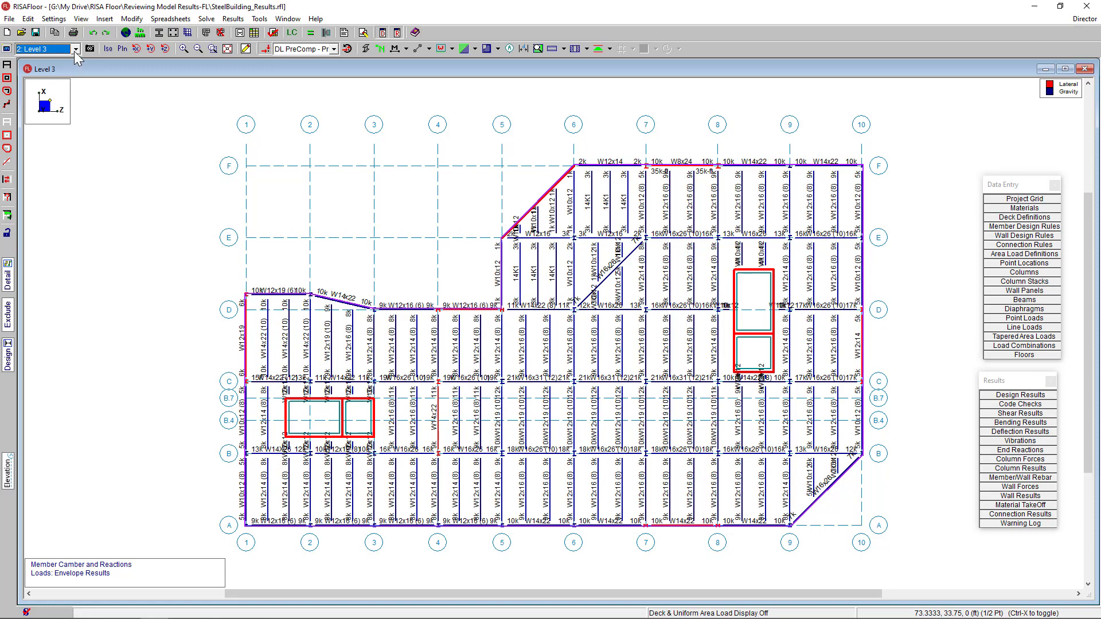
pyautogui.click(79, 48)
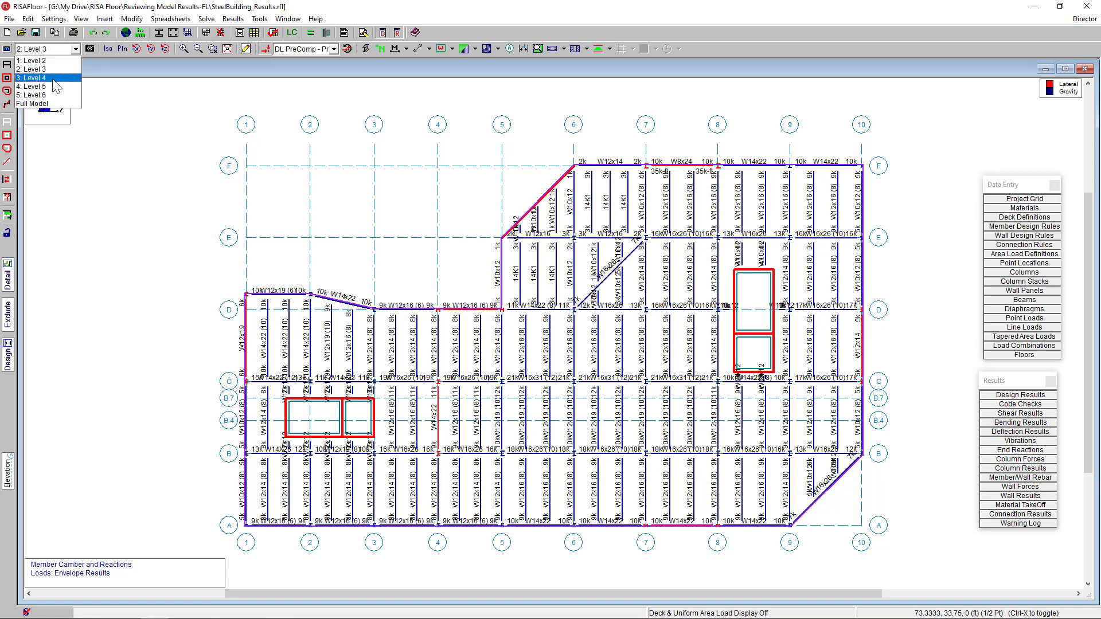
pyautogui.click(32, 85)
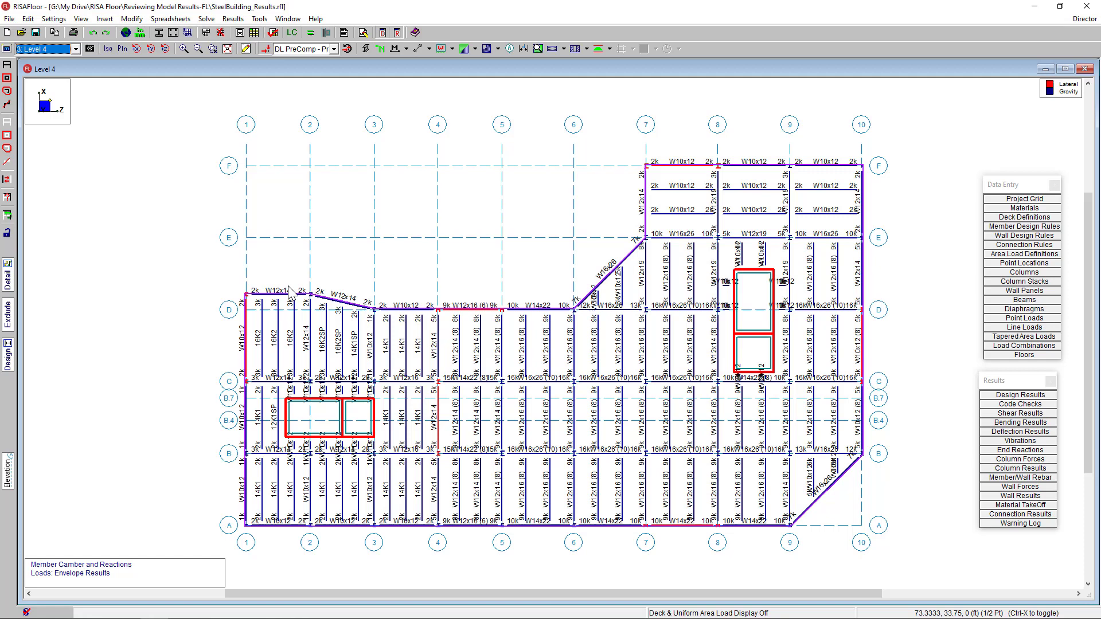
pyautogui.moveTo(496, 353)
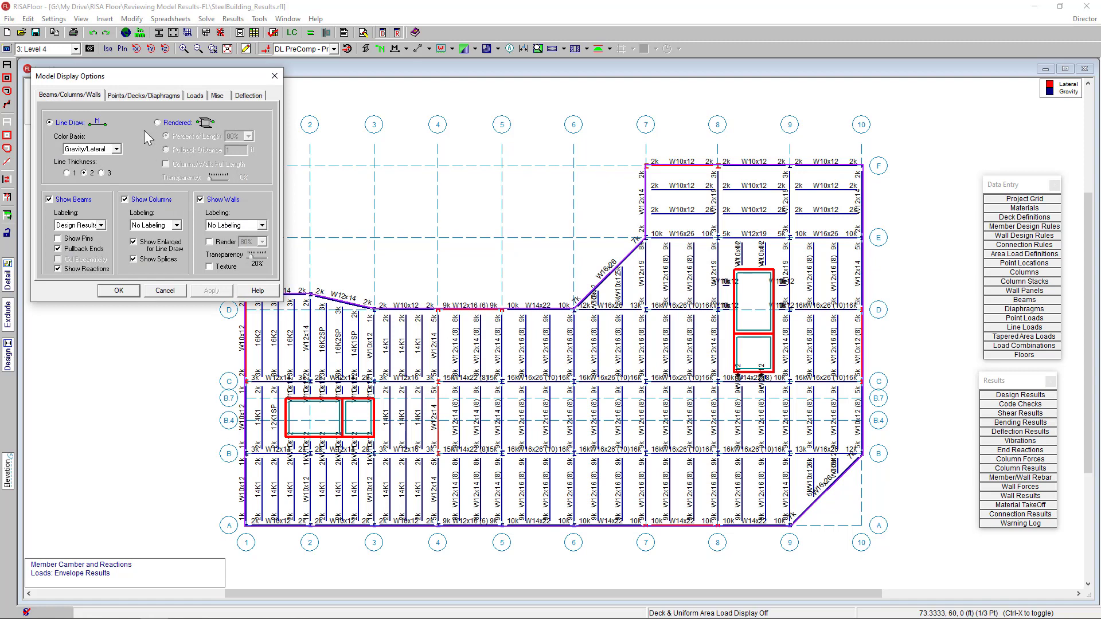
# Colour the Level 4 beams by bending code check.
pyautogui.click(118, 148)
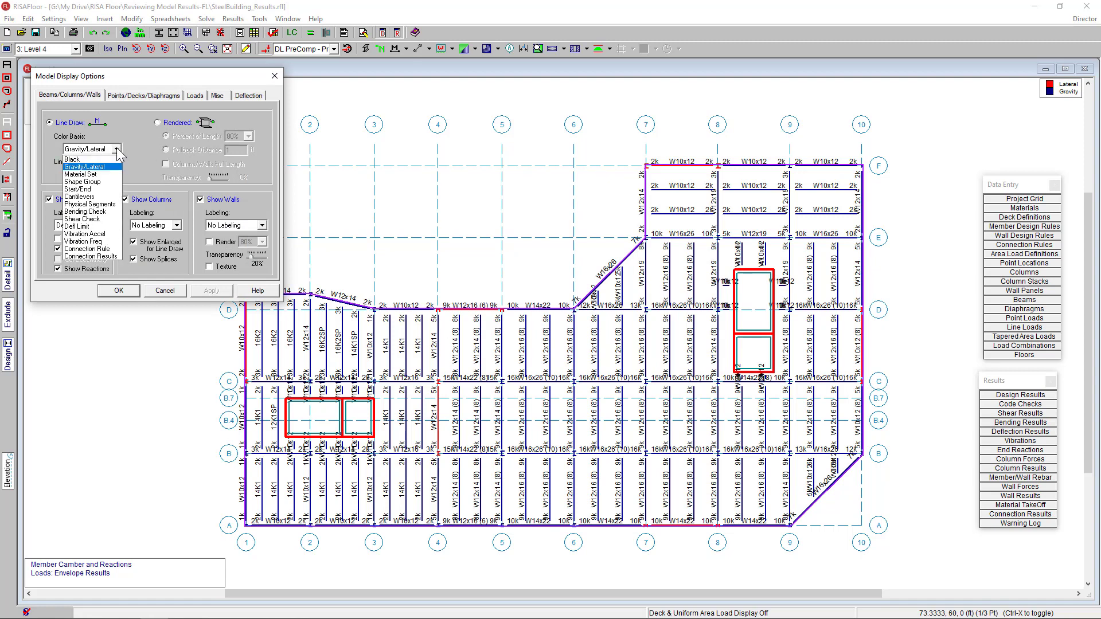
pyautogui.moveTo(77, 225)
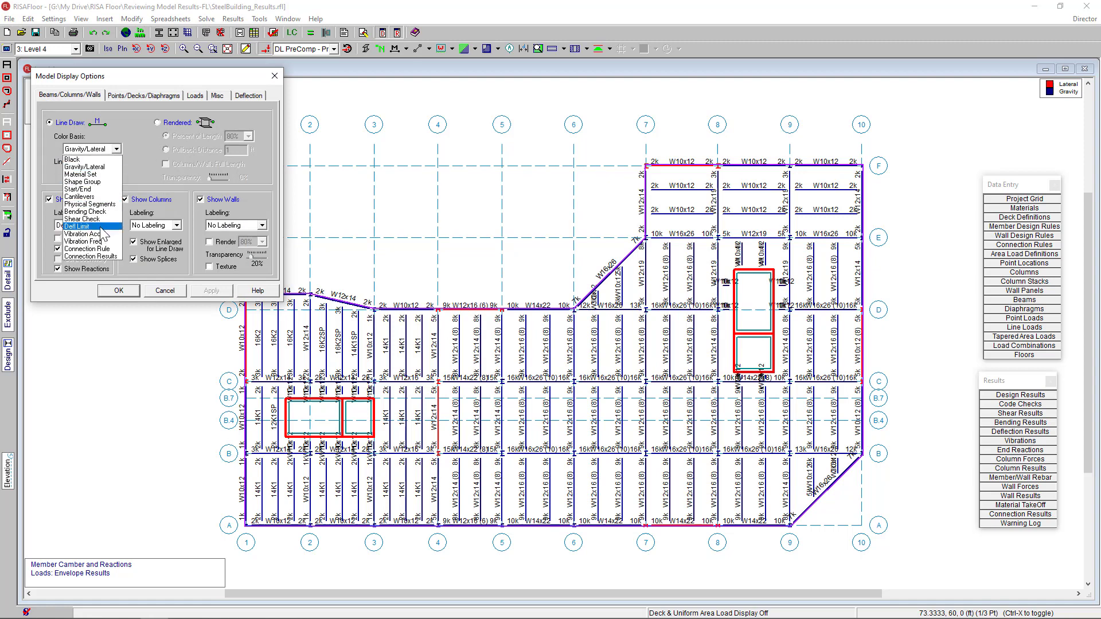
pyautogui.moveTo(84, 211)
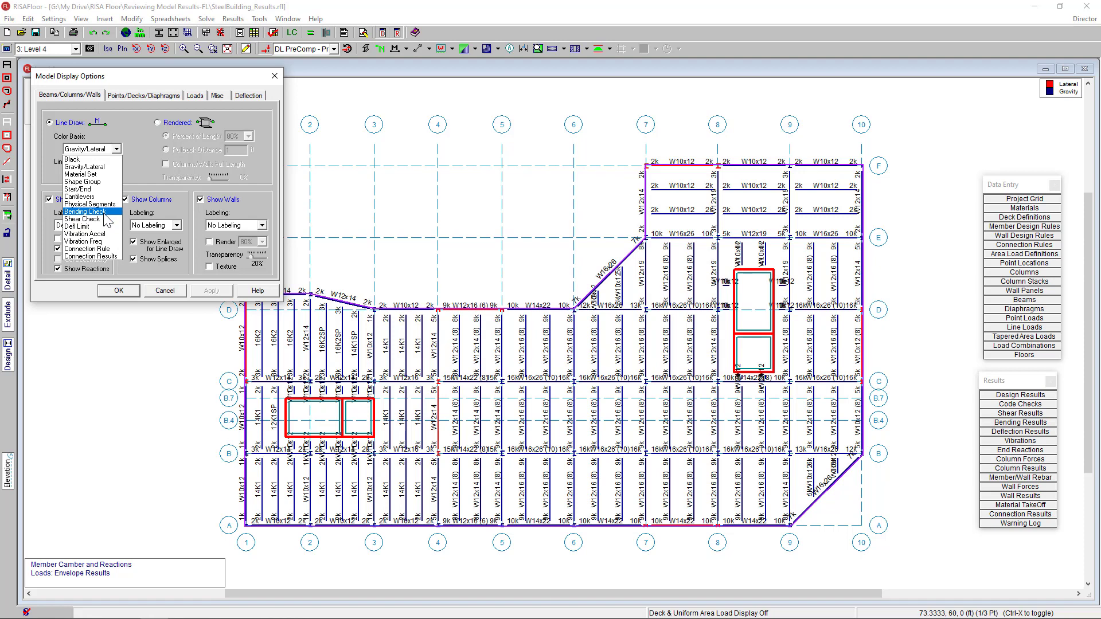
pyautogui.click(82, 219)
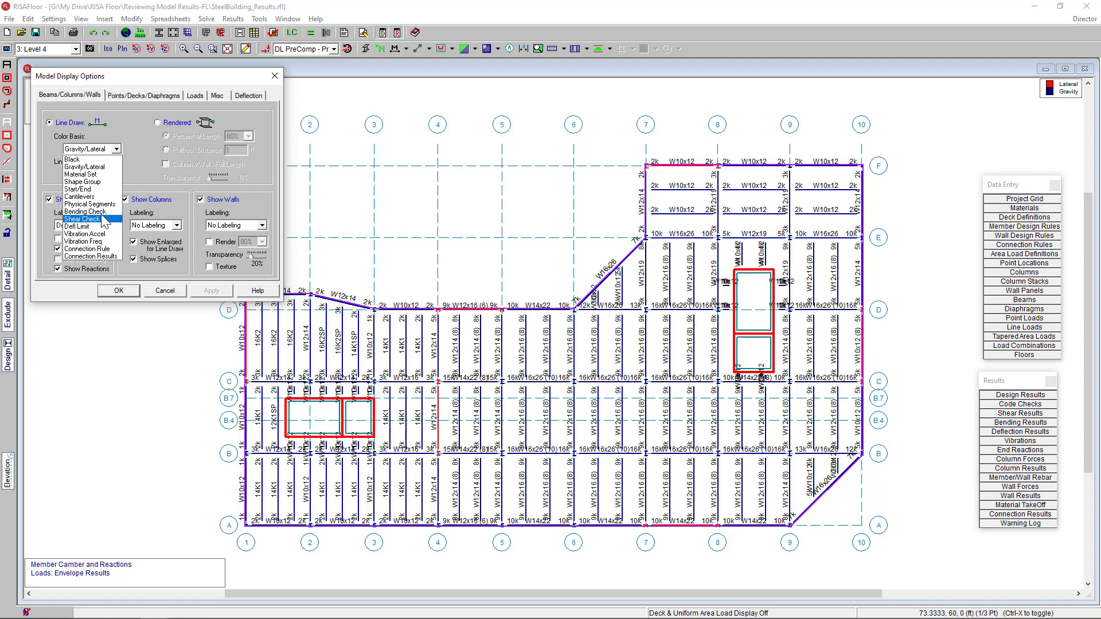
pyautogui.click(84, 211)
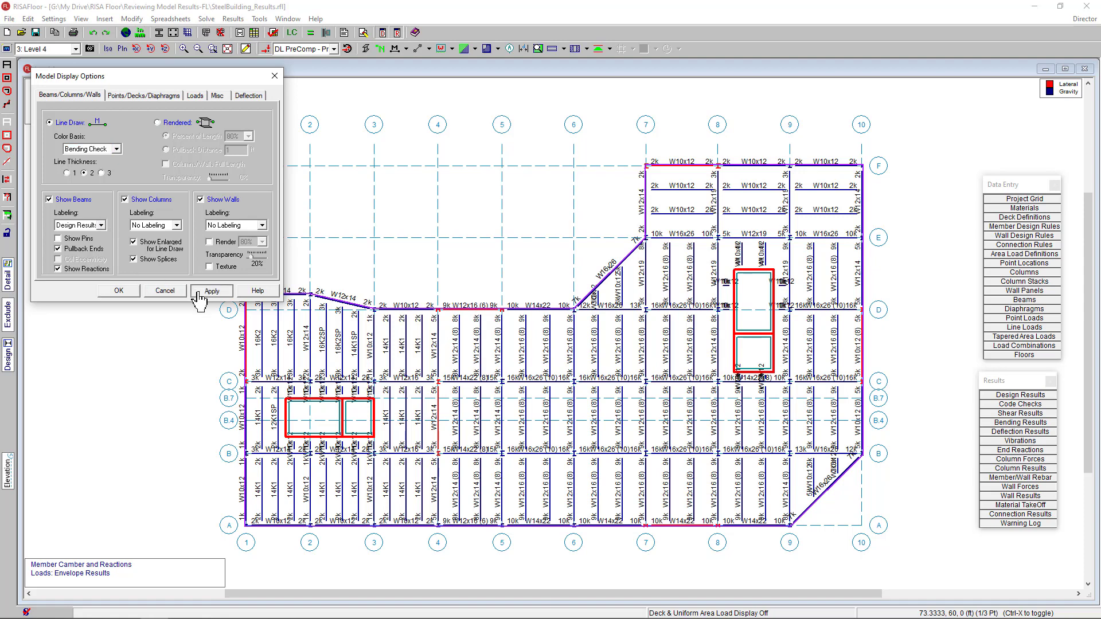
pyautogui.click(211, 291)
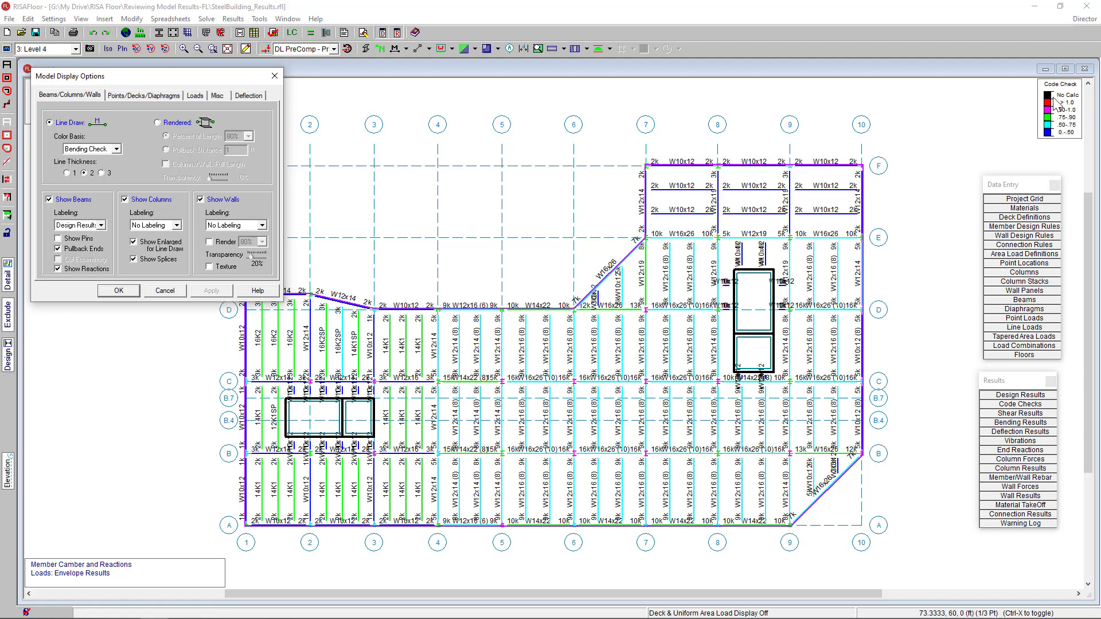
pyautogui.moveTo(460, 263)
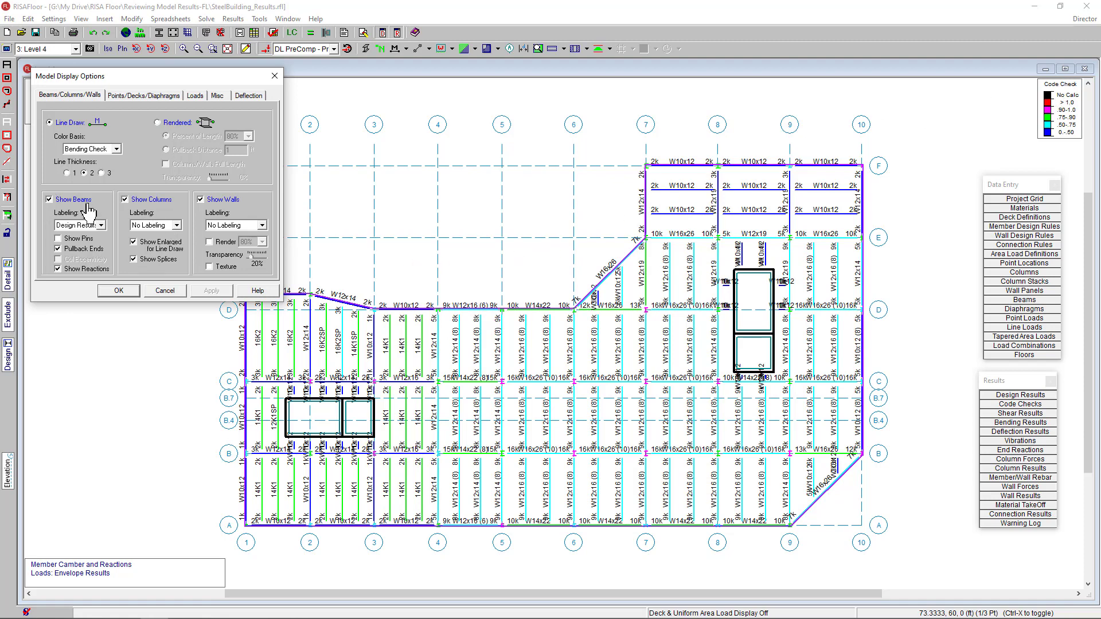
# Label beams with design results and label walls with their names.
pyautogui.click(102, 225)
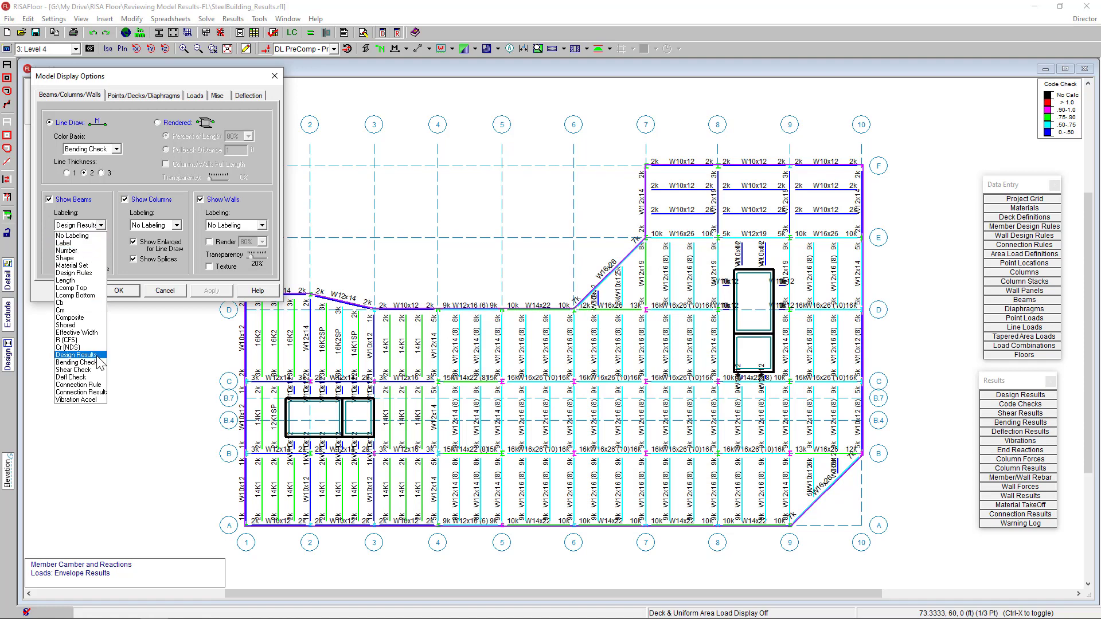
pyautogui.click(76, 353)
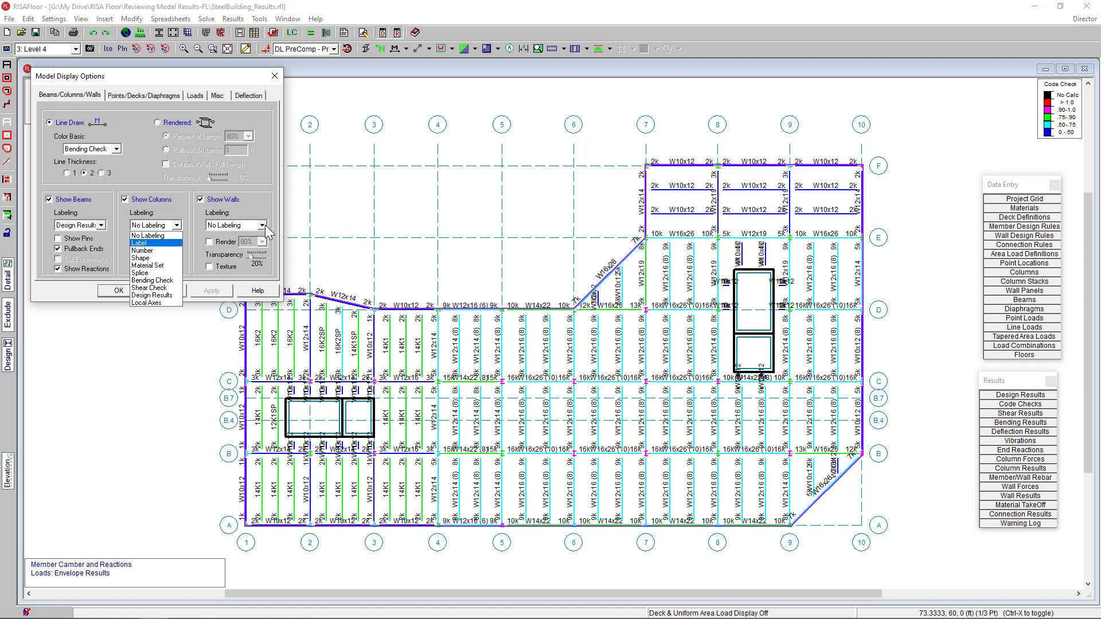
pyautogui.click(147, 243)
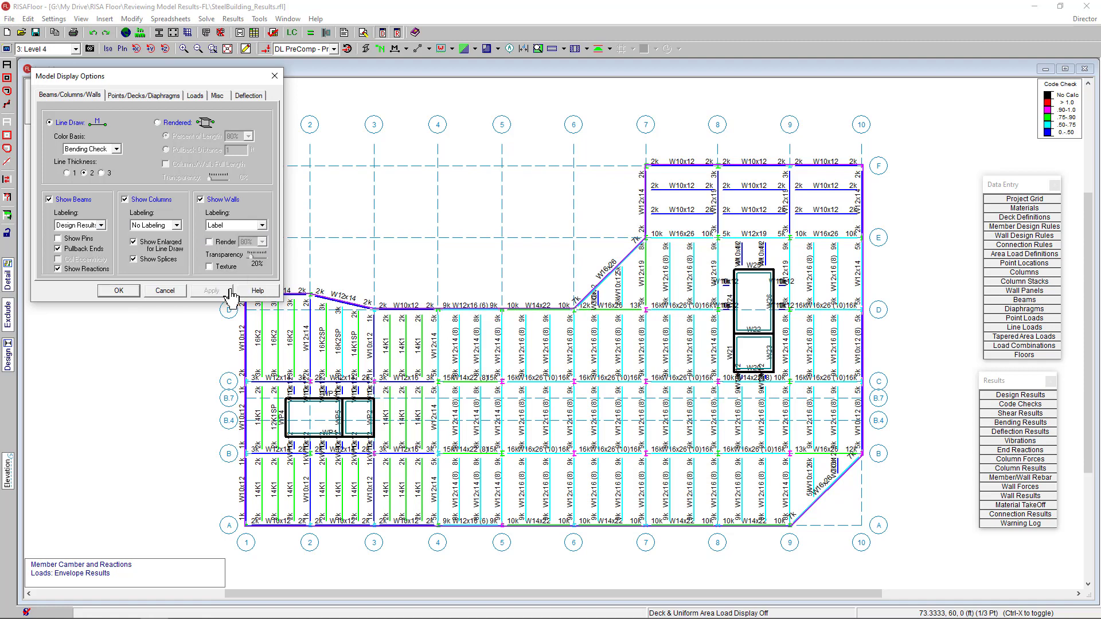
pyautogui.moveTo(172, 263)
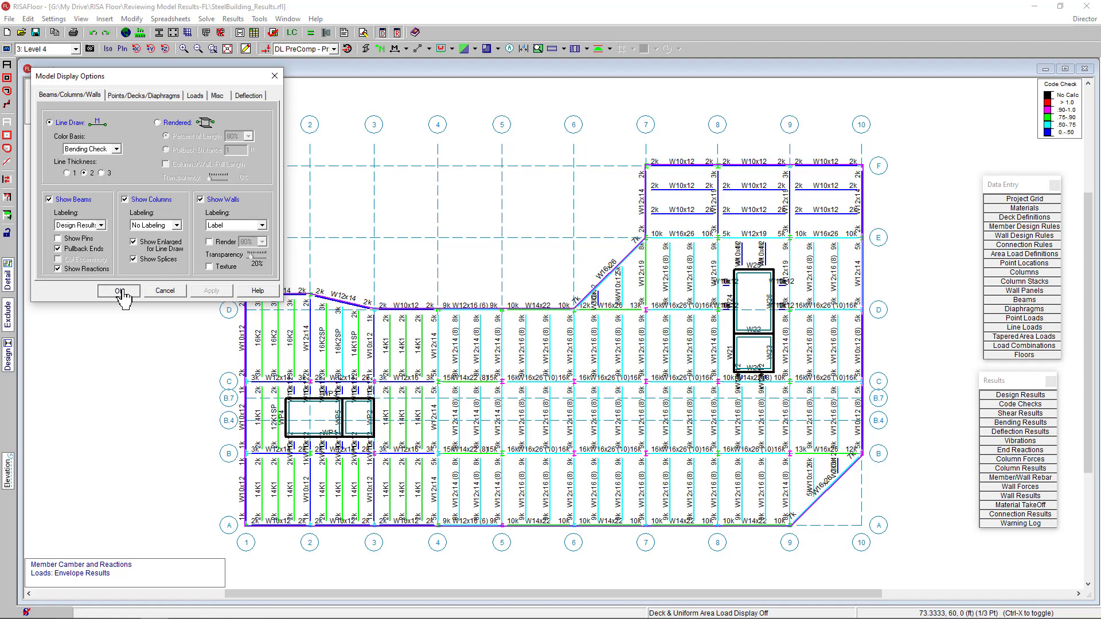
pyautogui.click(118, 291)
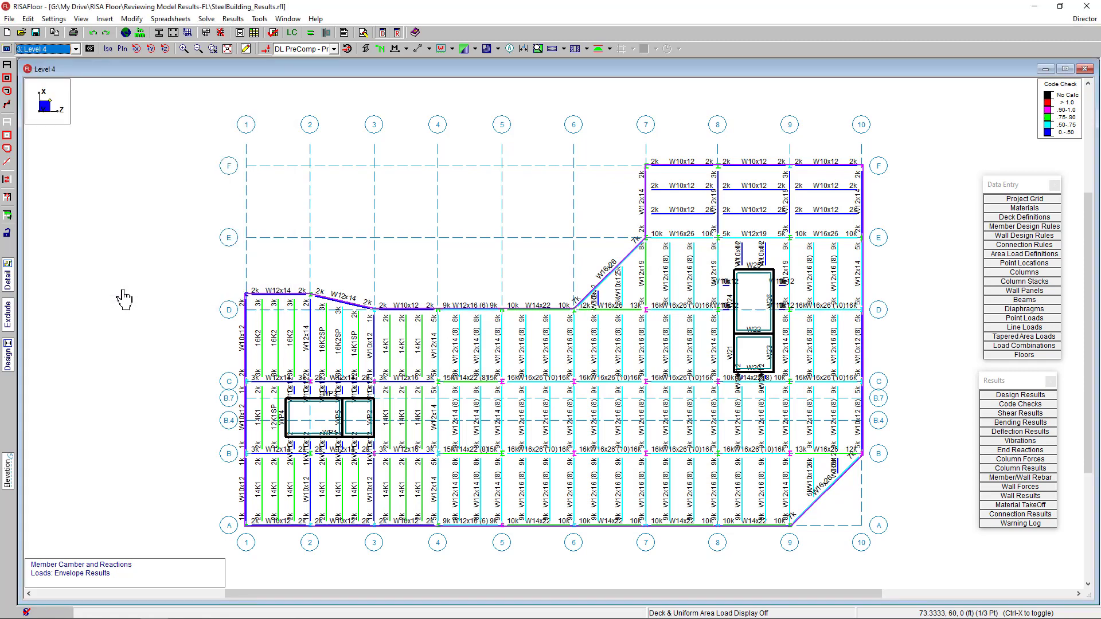
pyautogui.moveTo(207, 239)
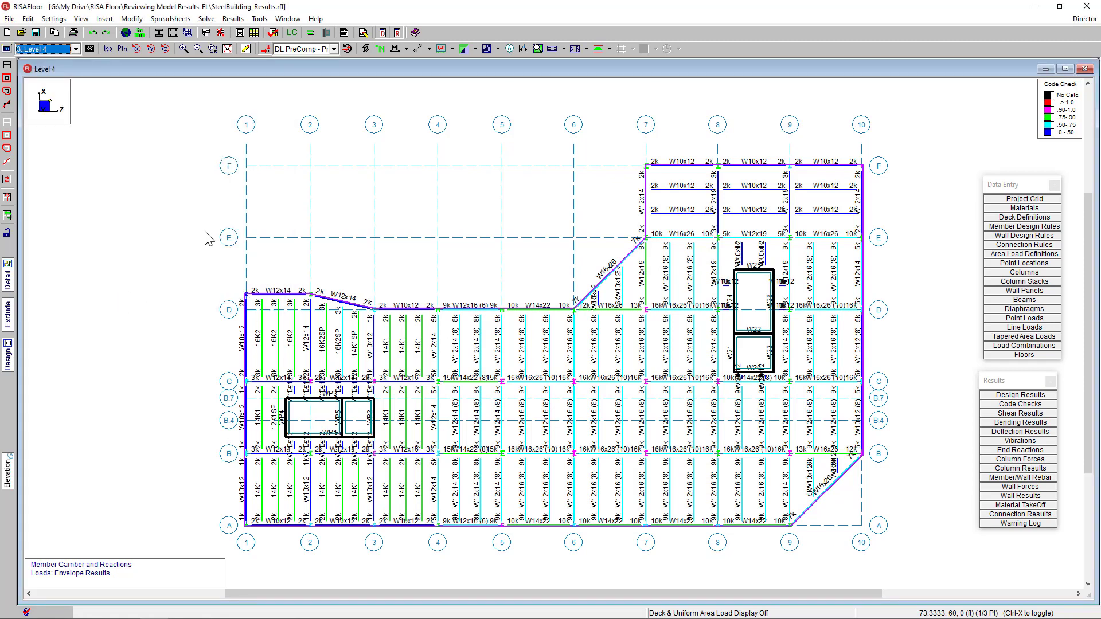
pyautogui.moveTo(840, 384)
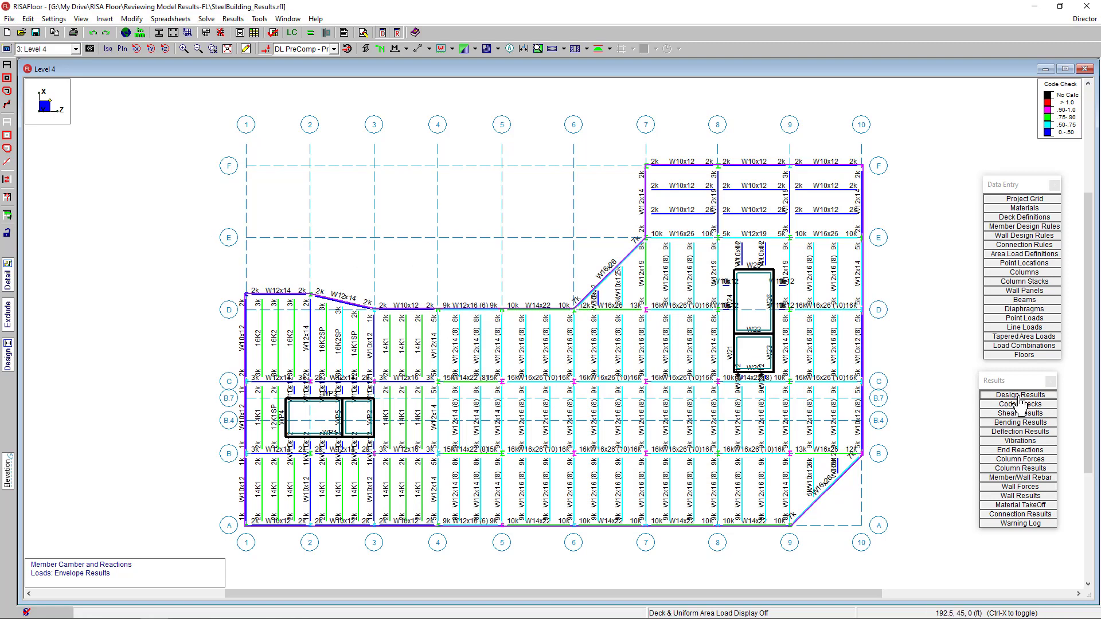
# Open the Hot Rolled Beam Design results spreadsheet for Level 4.
pyautogui.click(1018, 394)
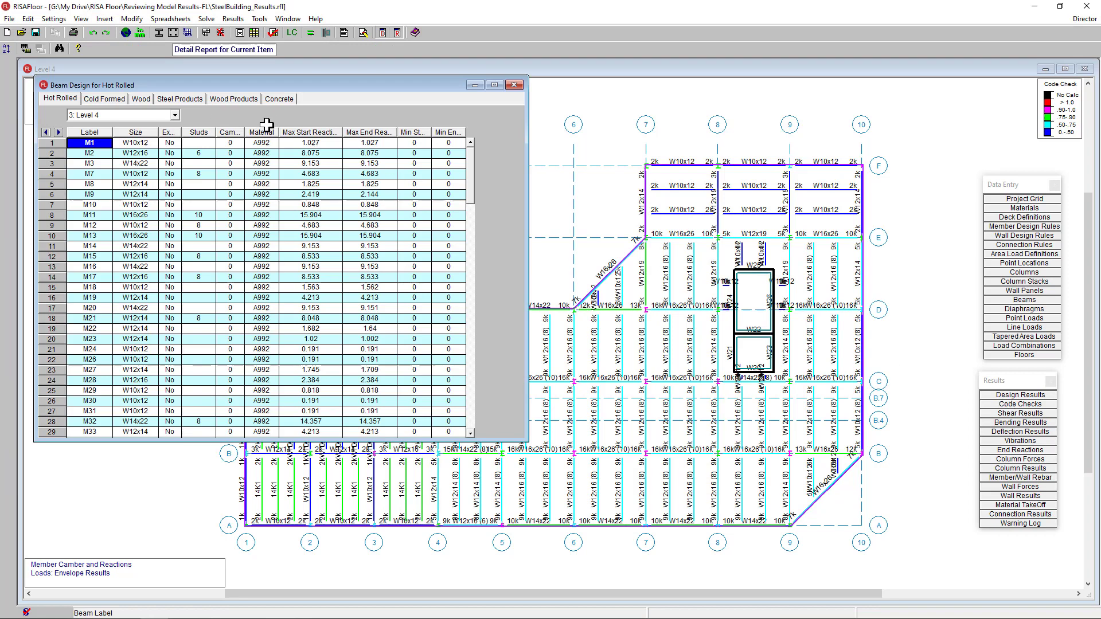
pyautogui.moveTo(447, 253)
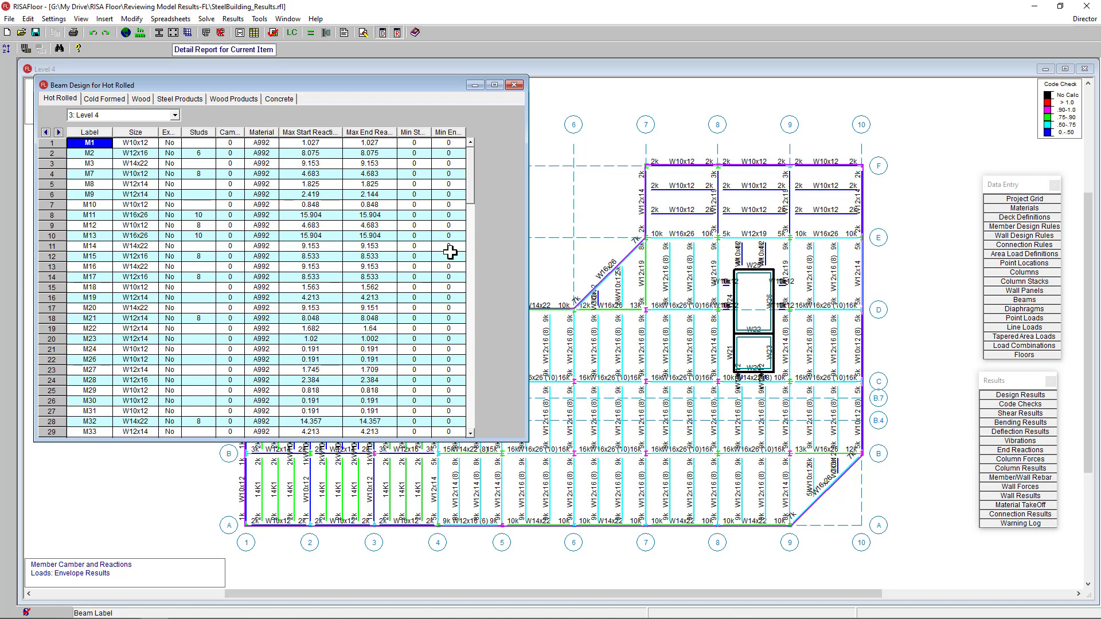
pyautogui.moveTo(1056, 503)
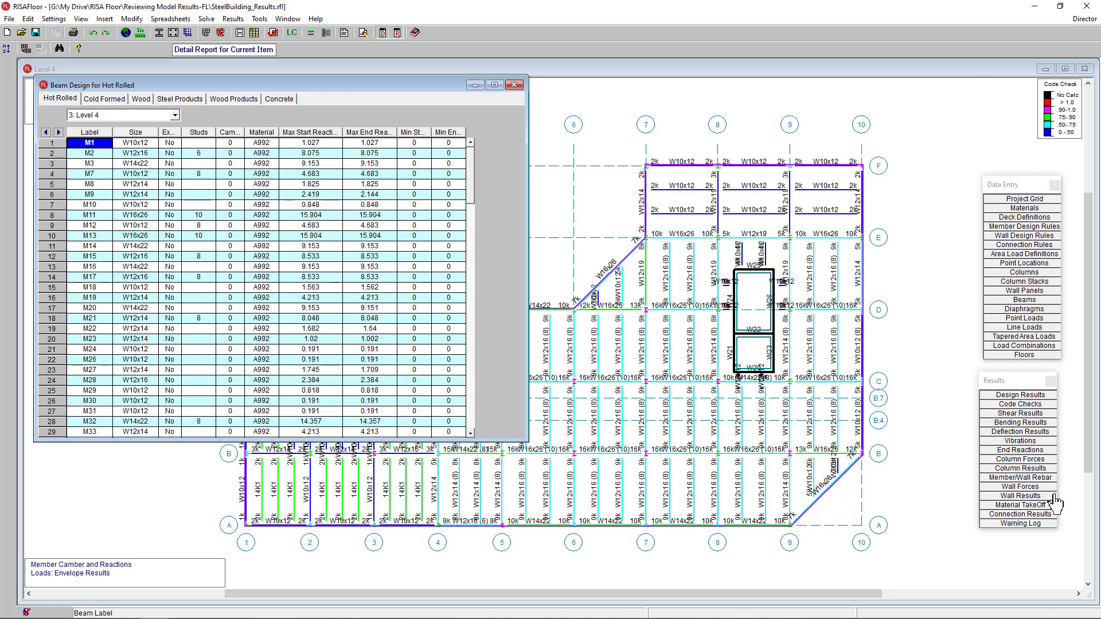
pyautogui.moveTo(1051, 434)
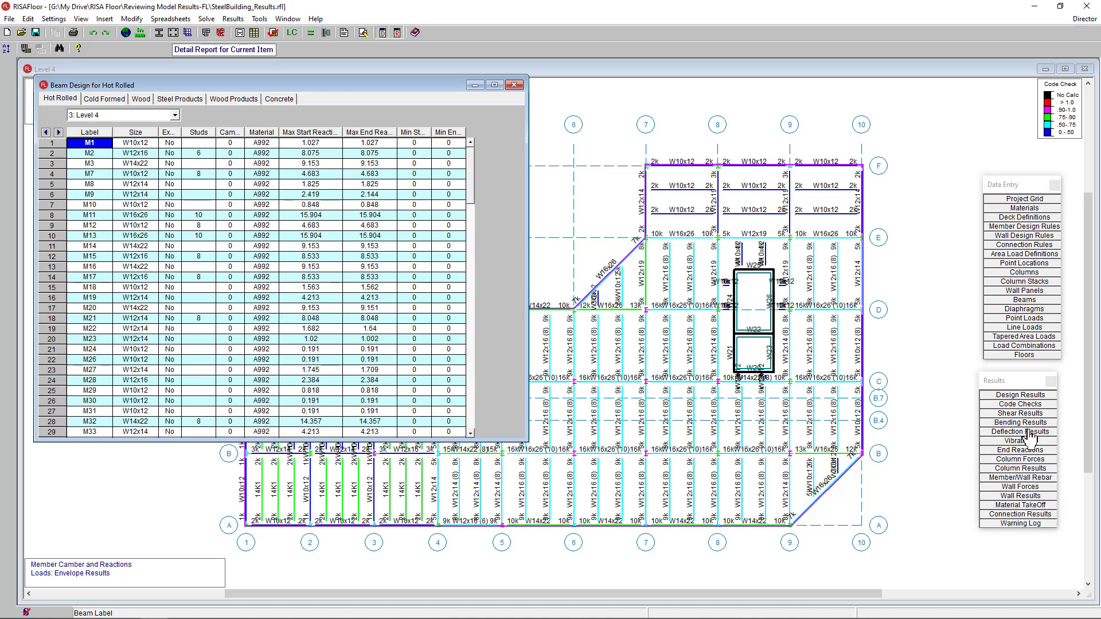
# Review the beam deflection table with a widened DL+LL column, then close the results tables.
pyautogui.click(1019, 431)
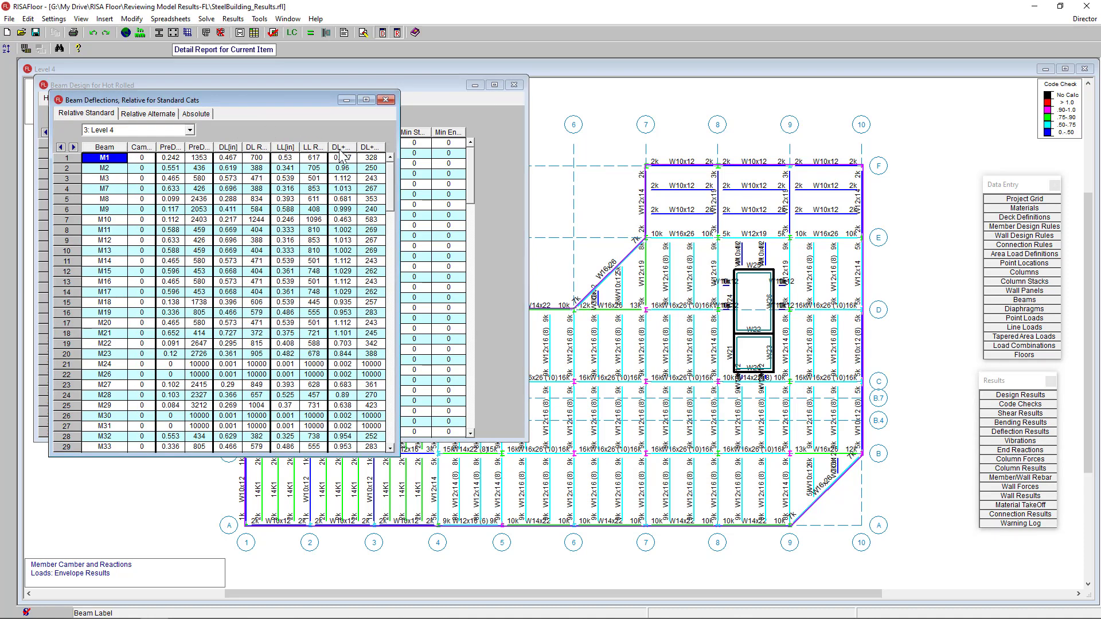
pyautogui.moveTo(363, 146); pyautogui.dragTo(379, 146)
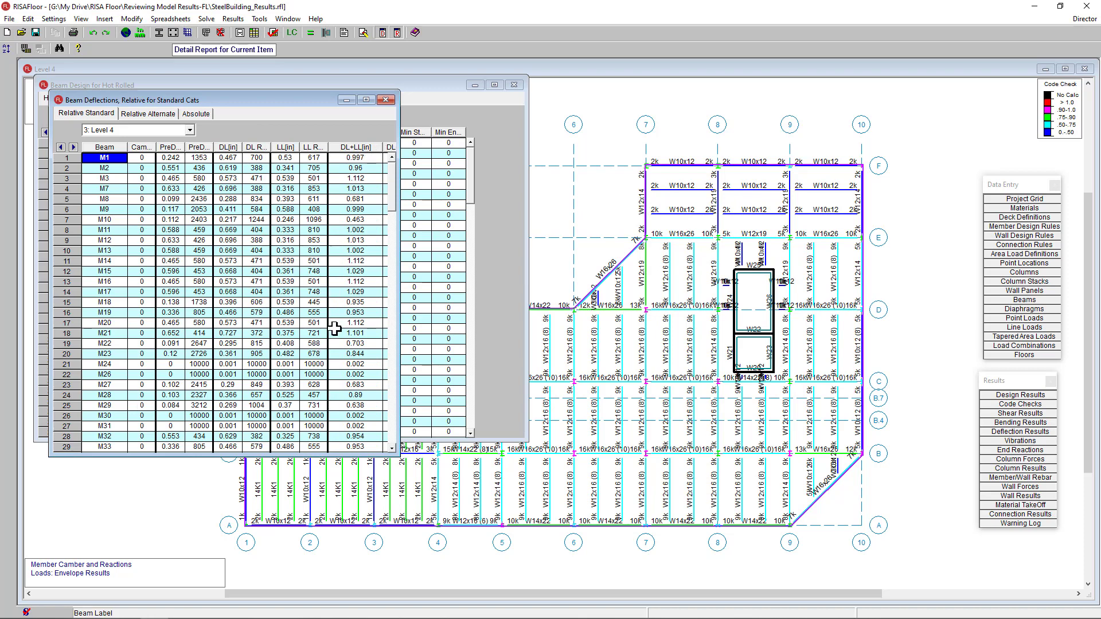
pyautogui.moveTo(554, 184)
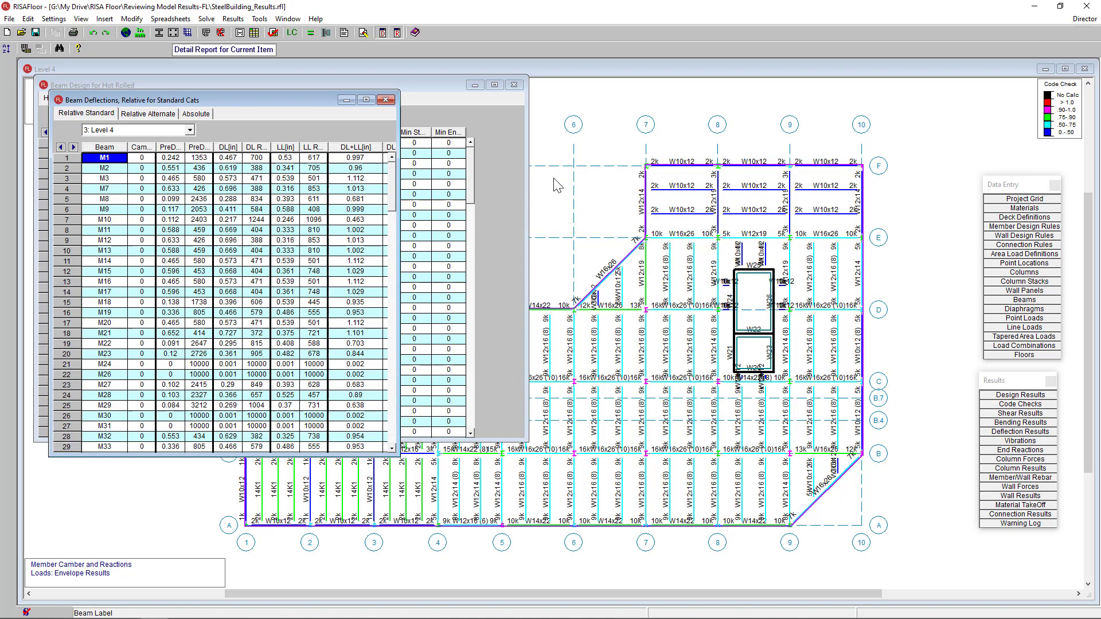
pyautogui.click(386, 99)
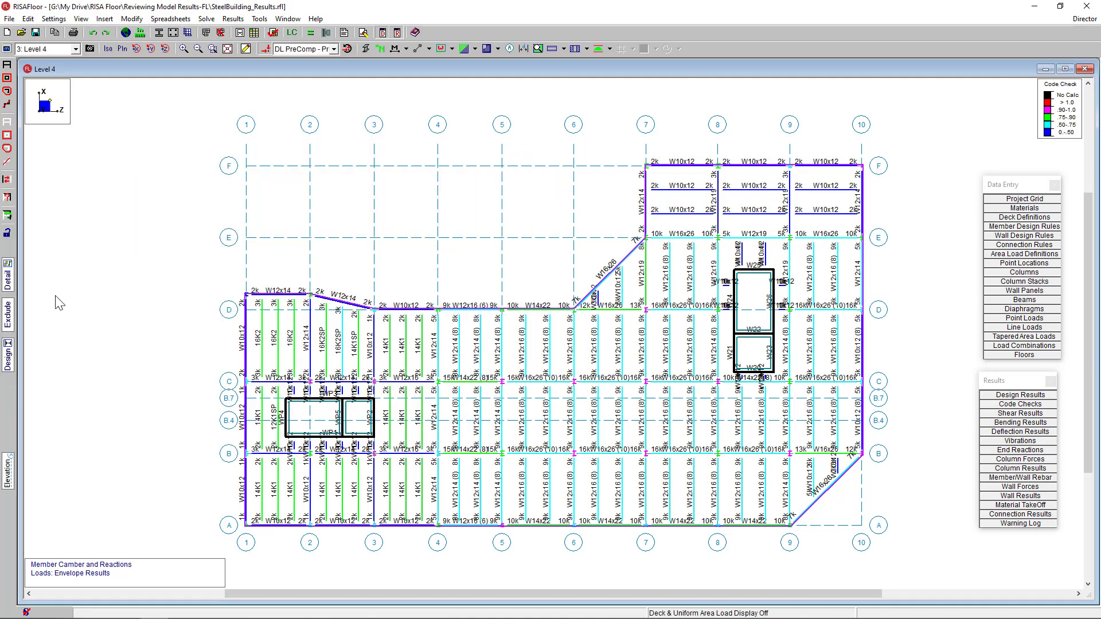
pyautogui.moveTo(8, 287)
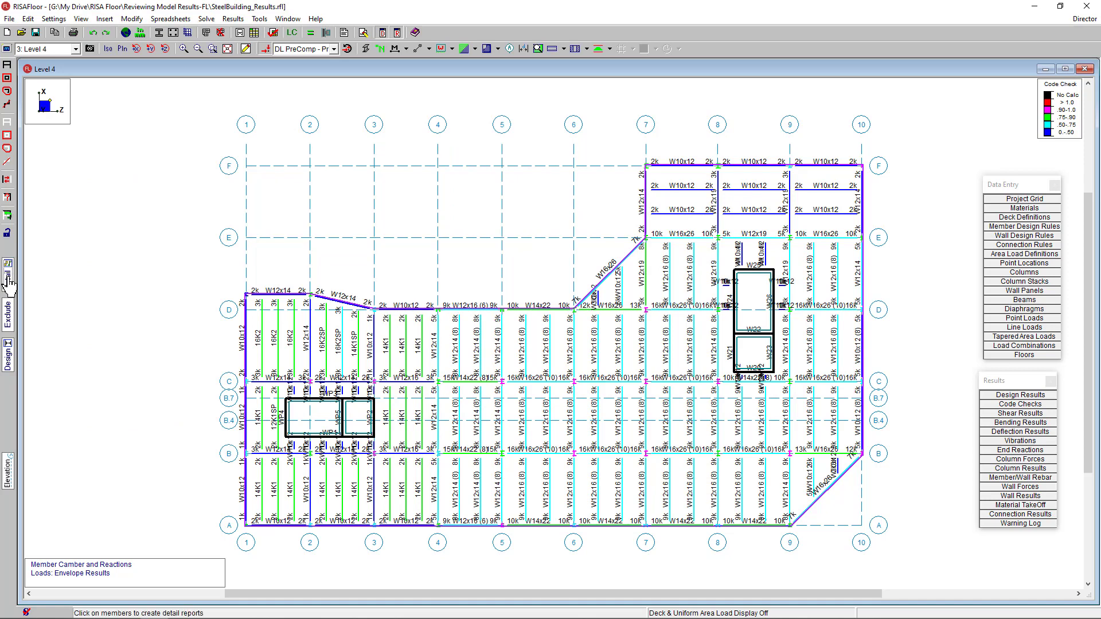
pyautogui.moveTo(412, 377)
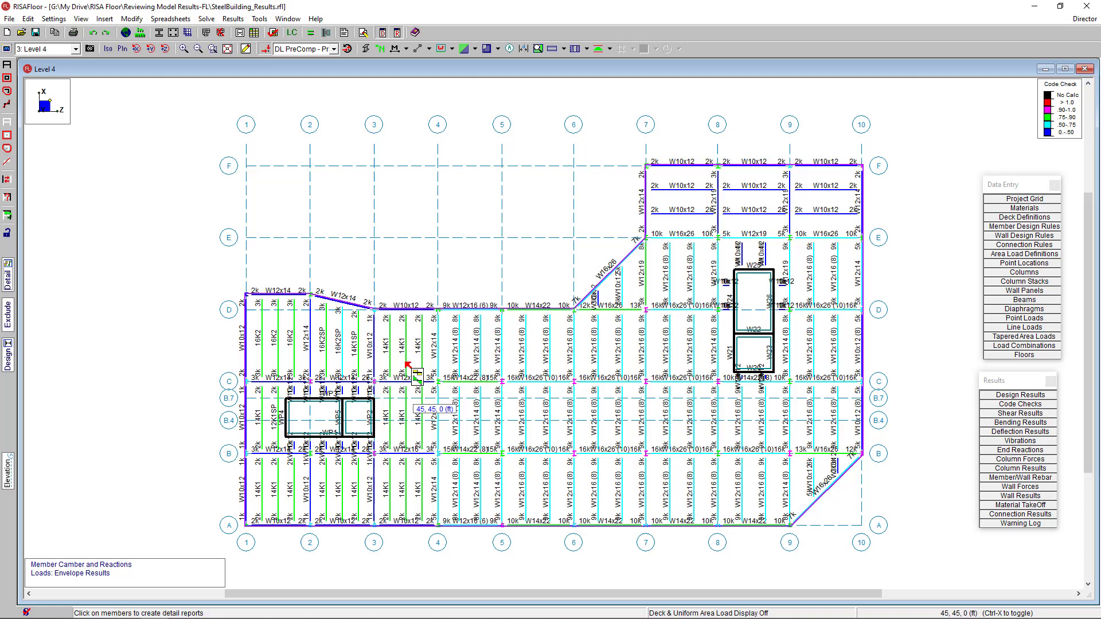
pyautogui.moveTo(470, 360)
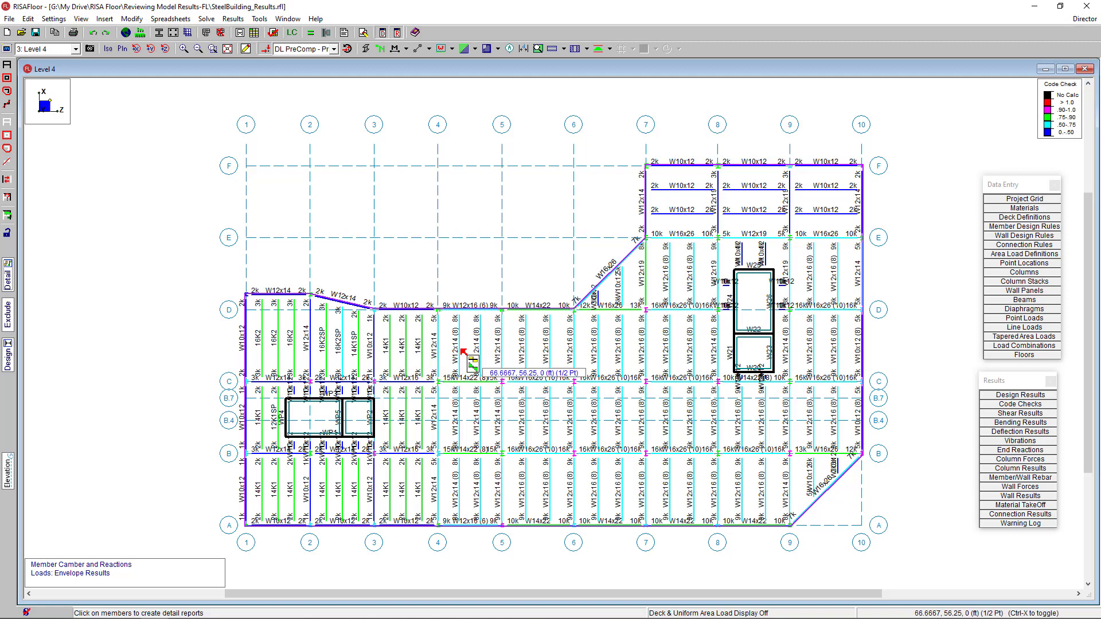
# Create a detail report for the W12x14 beam between gridlines 4 and 5.
pyautogui.click(469, 360)
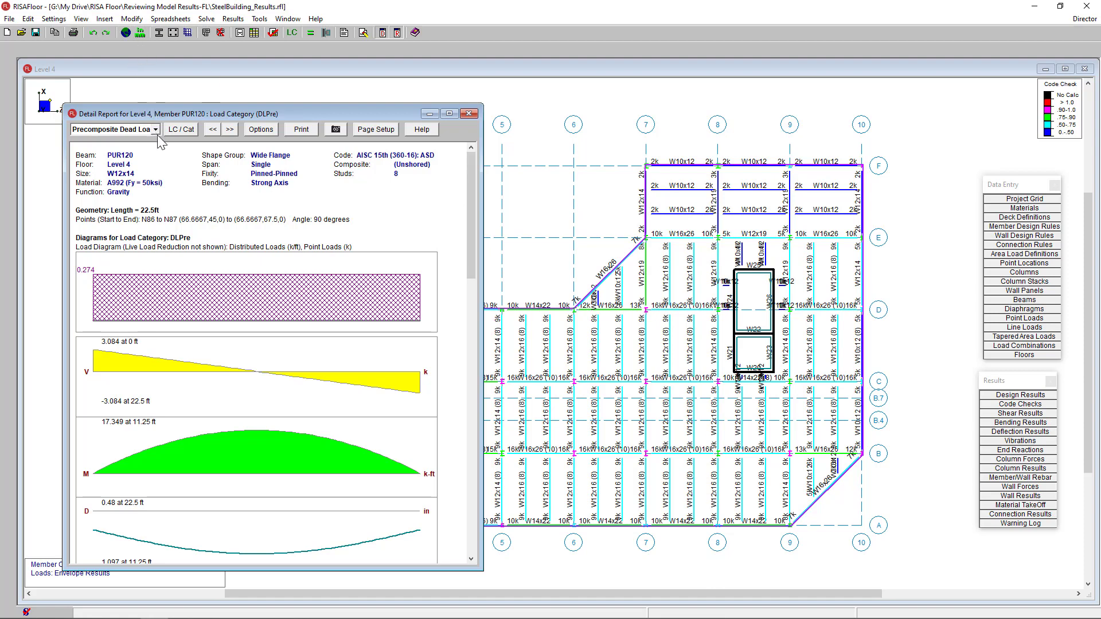
# Show the PUR120 report diagrams for the Service Dead + Live load combination.
pyautogui.click(180, 129)
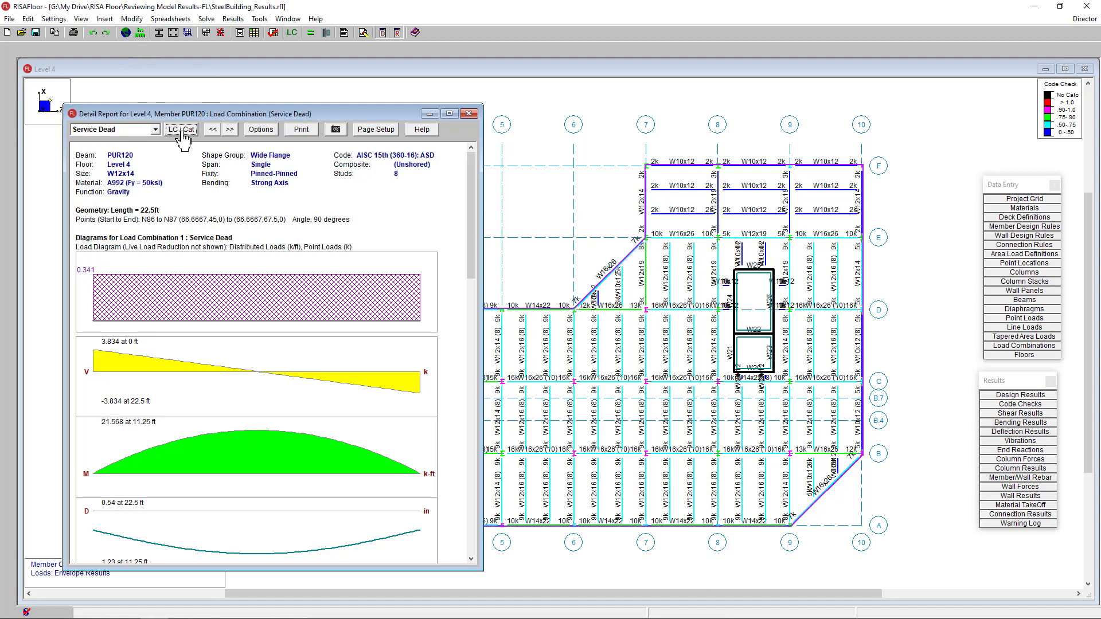
pyautogui.click(153, 129)
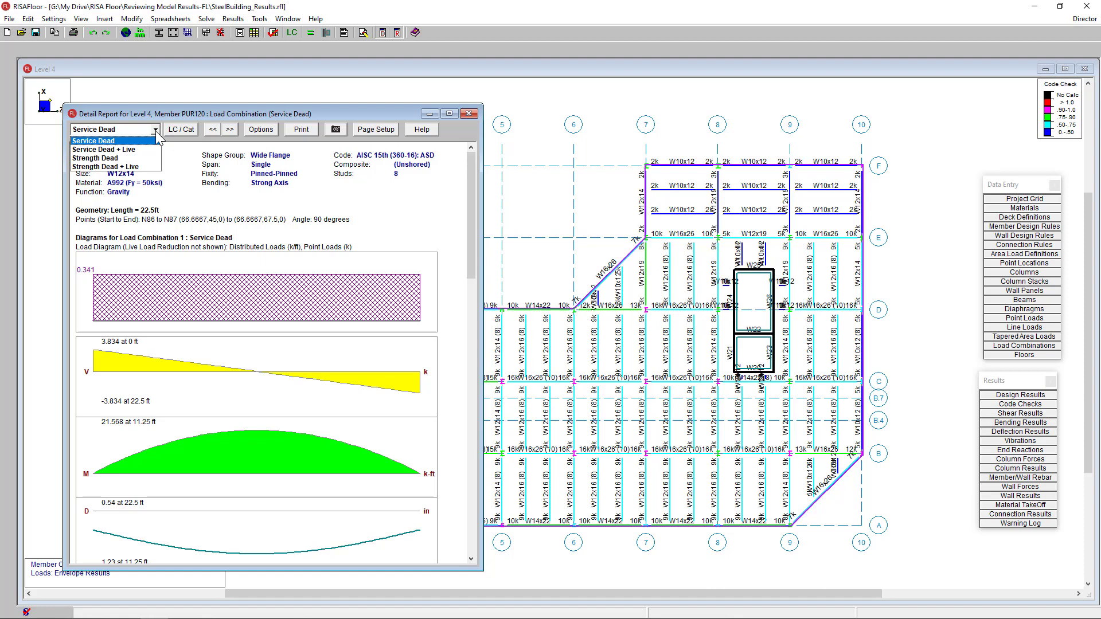
pyautogui.click(110, 148)
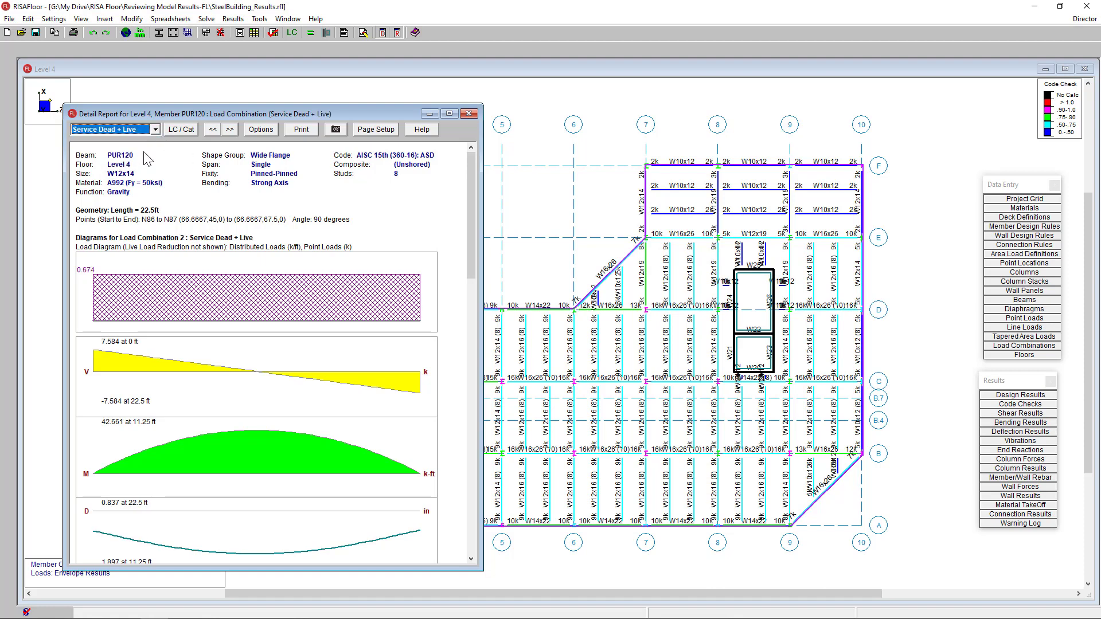
pyautogui.moveTo(214, 214)
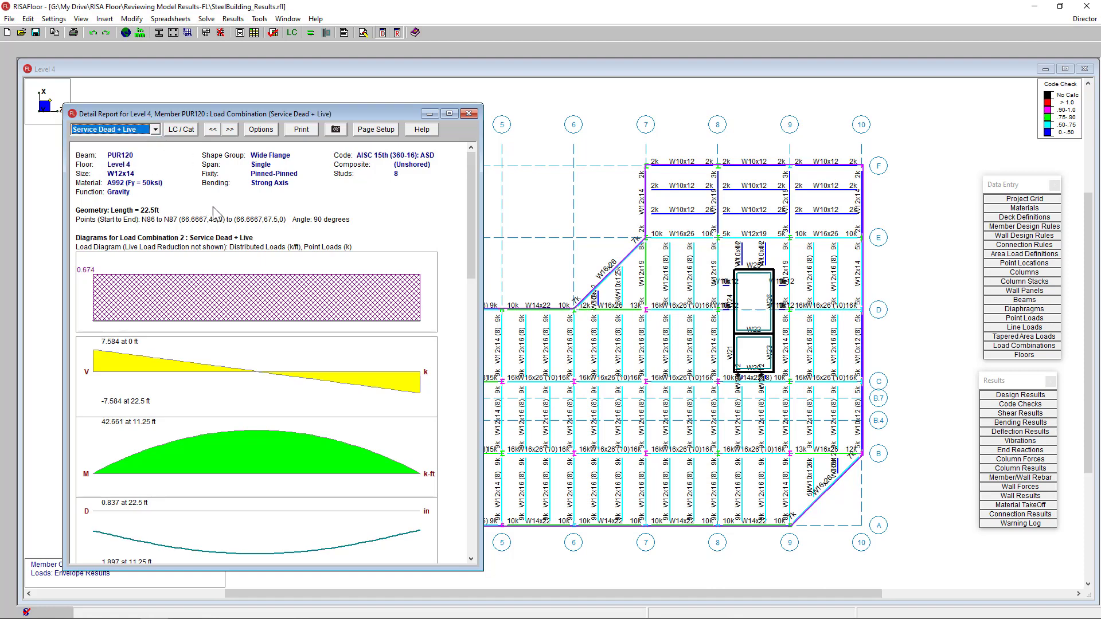
pyautogui.moveTo(242, 228)
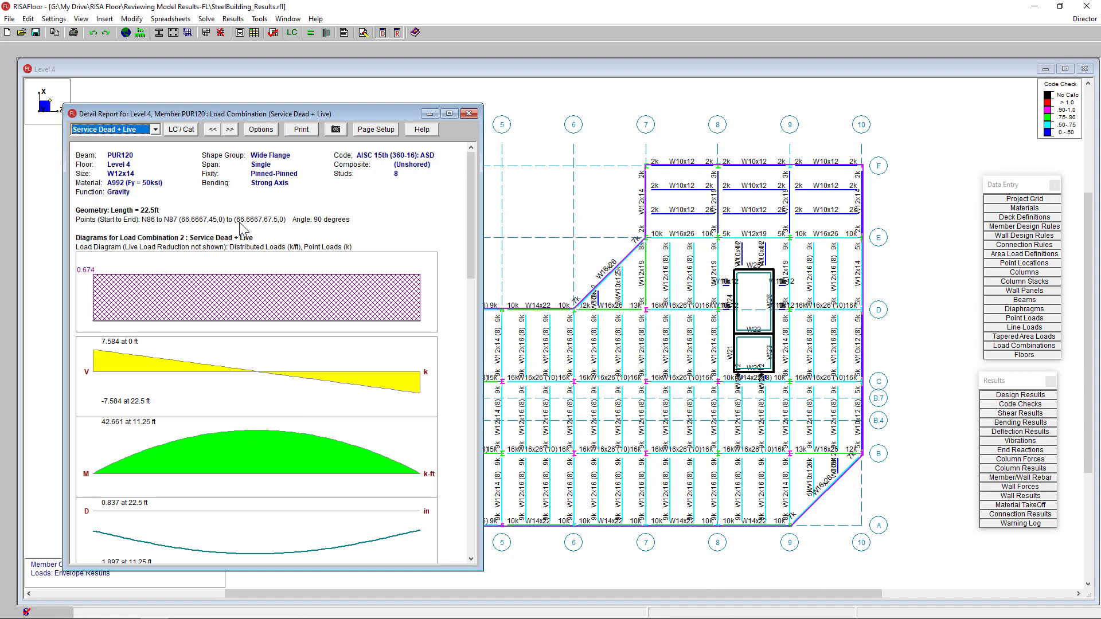
pyautogui.scroll(-3)
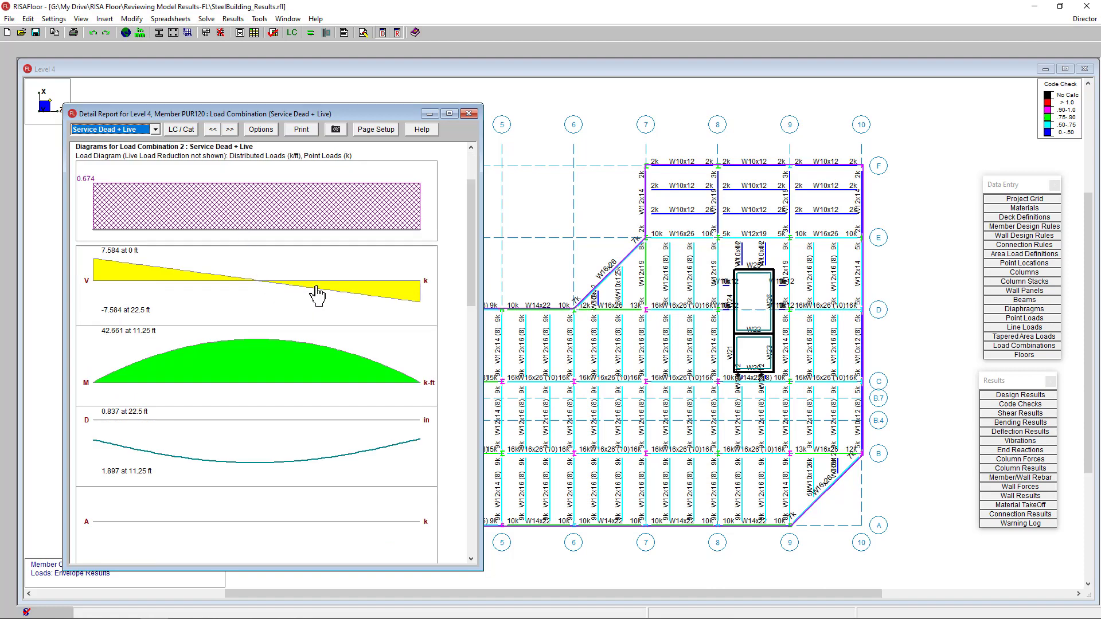
pyautogui.moveTo(133, 424)
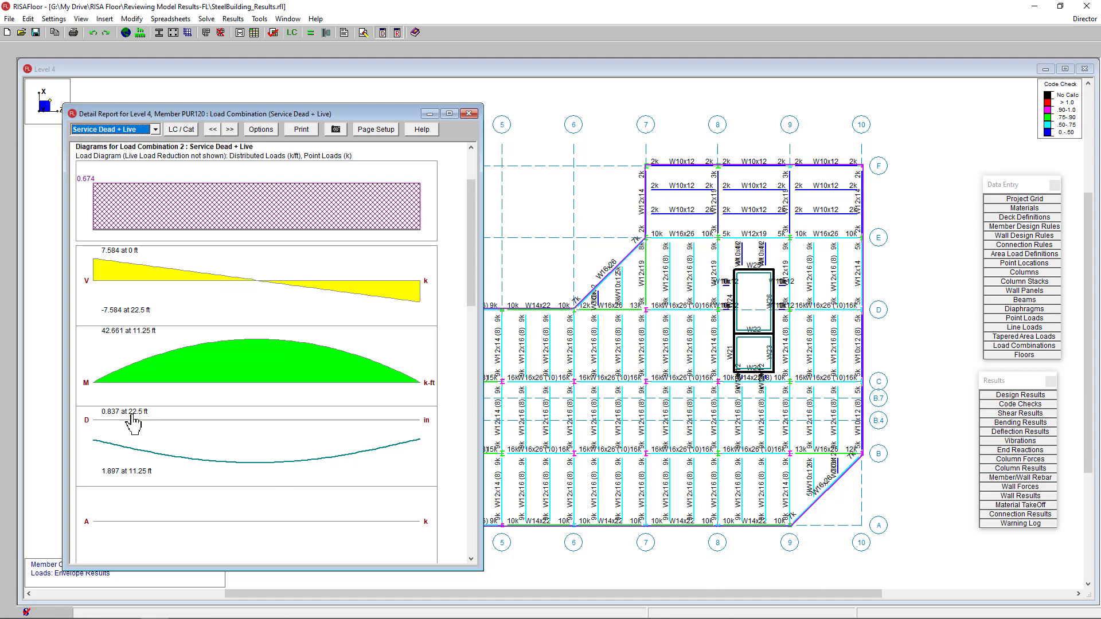
pyautogui.moveTo(240, 302)
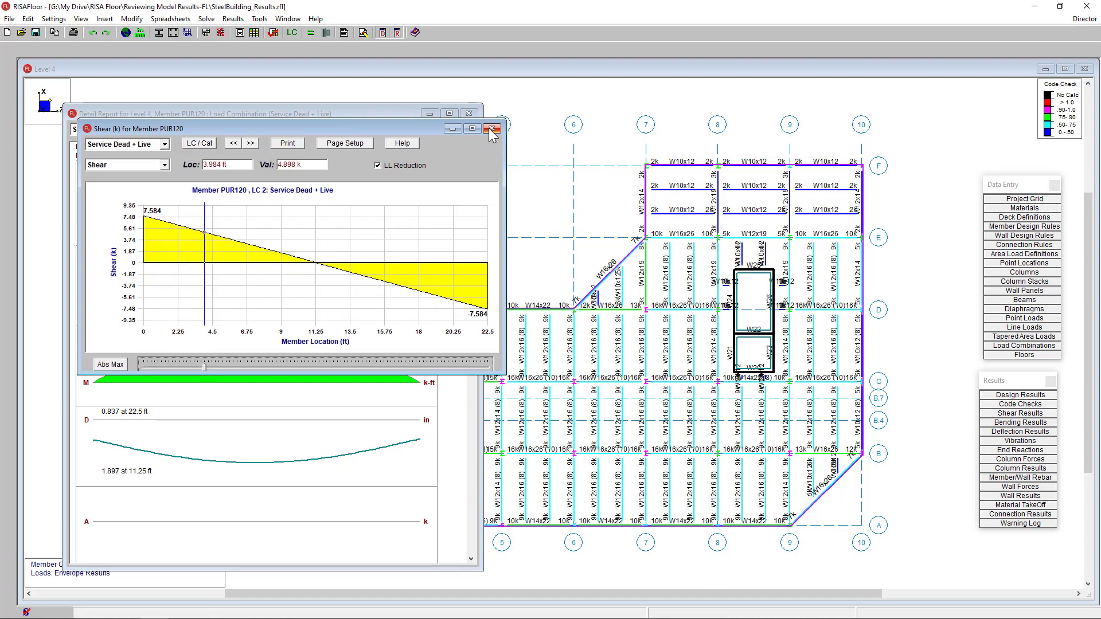
# Close the enlarged shear plot and review composite section, deflection and vibration results.
pyautogui.click(488, 128)
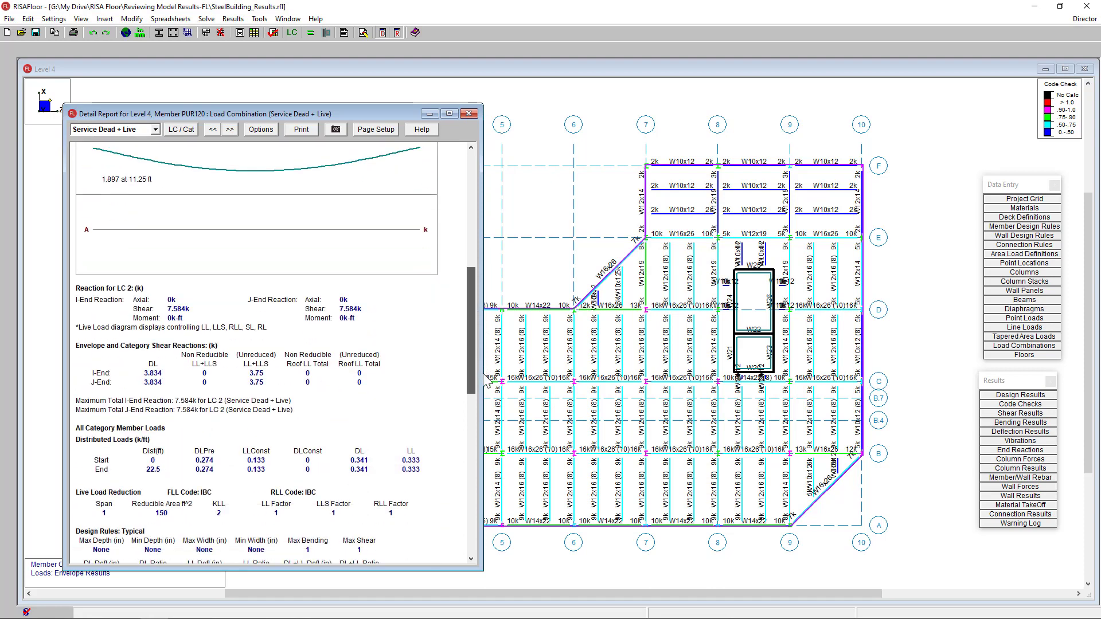
pyautogui.scroll(-3)
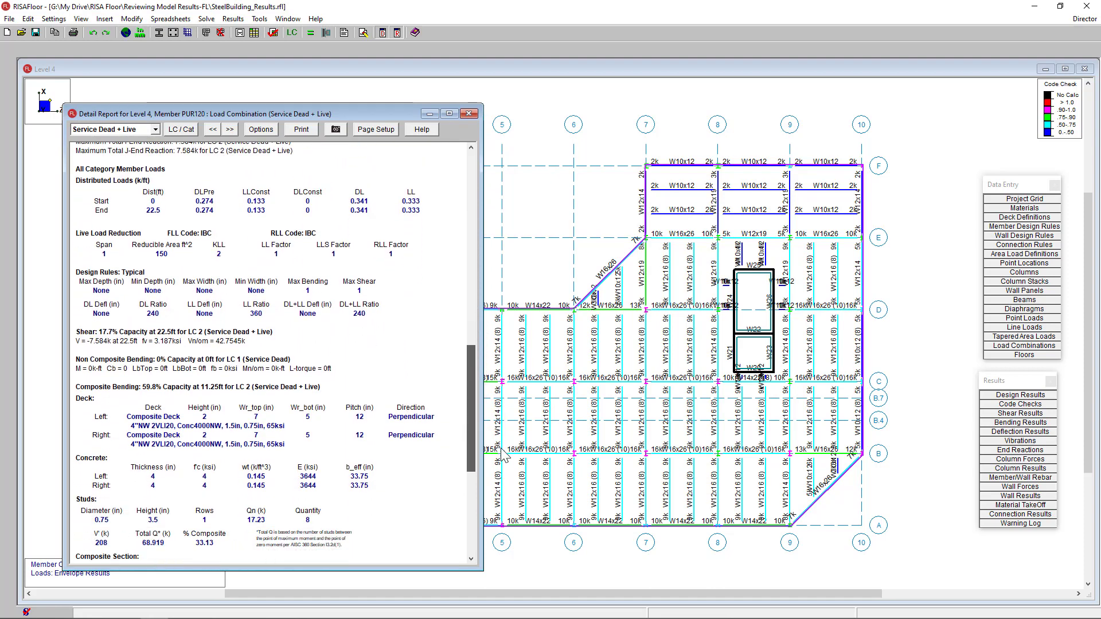
pyautogui.moveTo(184, 426)
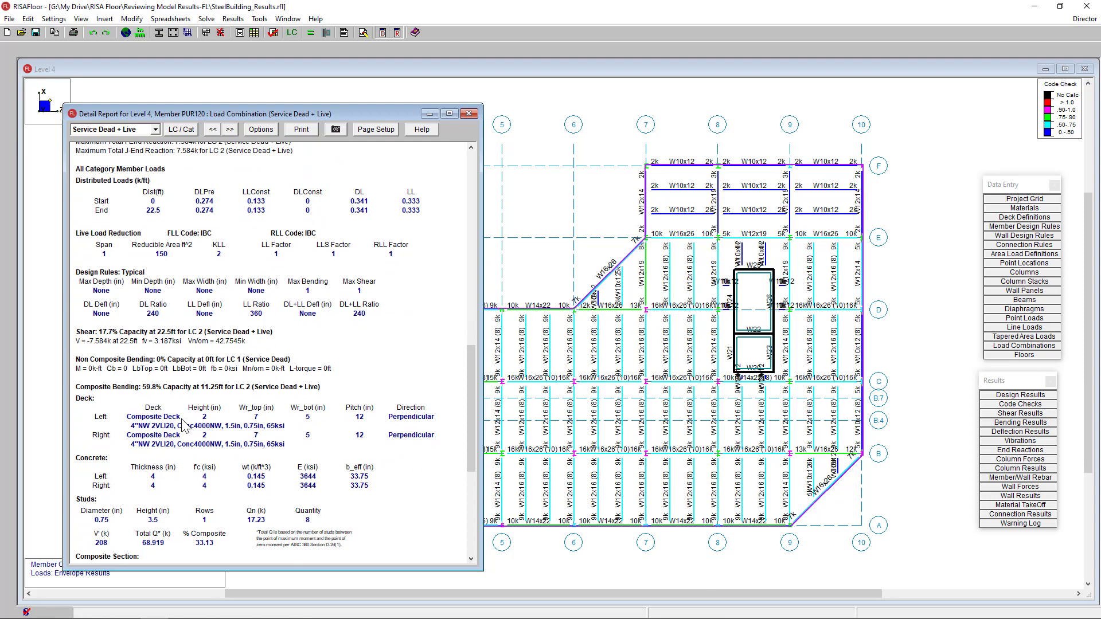
pyautogui.scroll(-3)
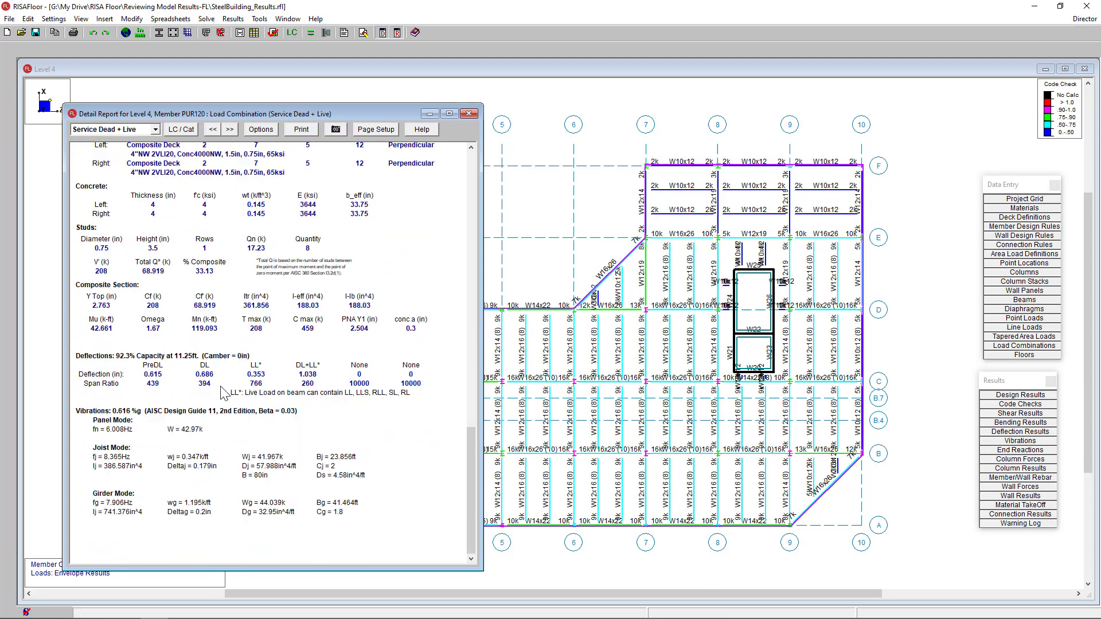
pyautogui.moveTo(198, 338)
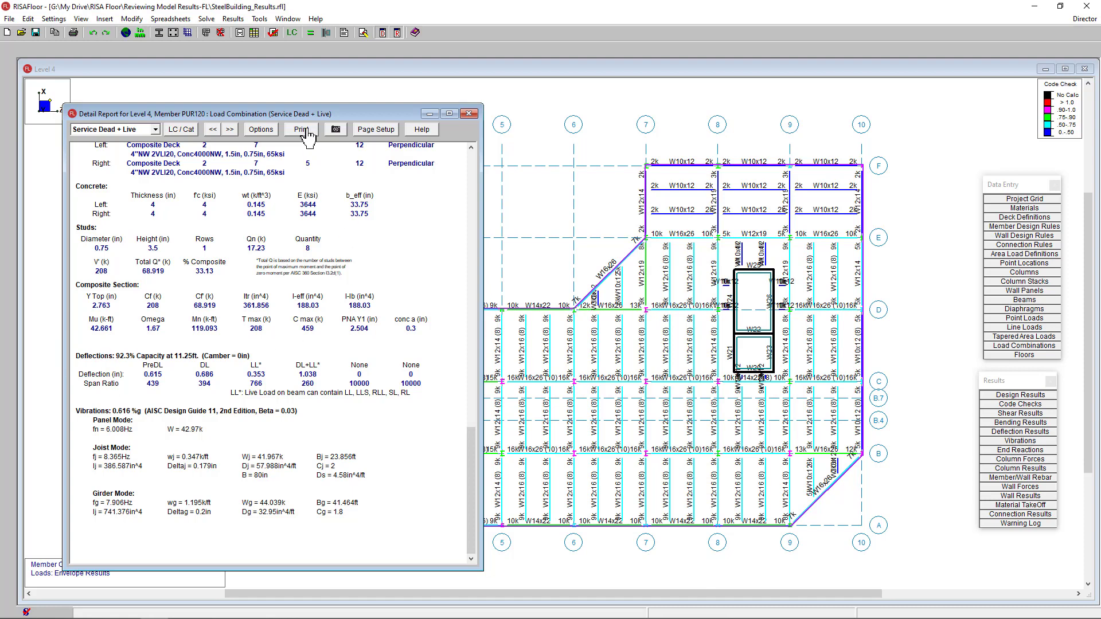
pyautogui.click(301, 129)
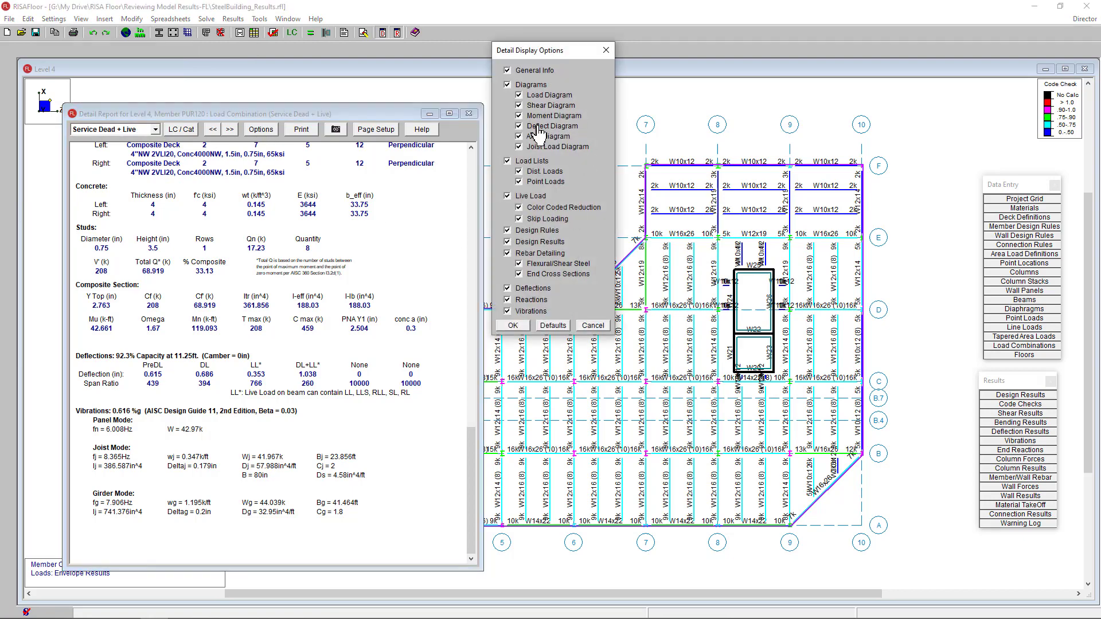
# Remove the axial and load diagrams from the PUR120 report, then close it.
pyautogui.click(508, 94)
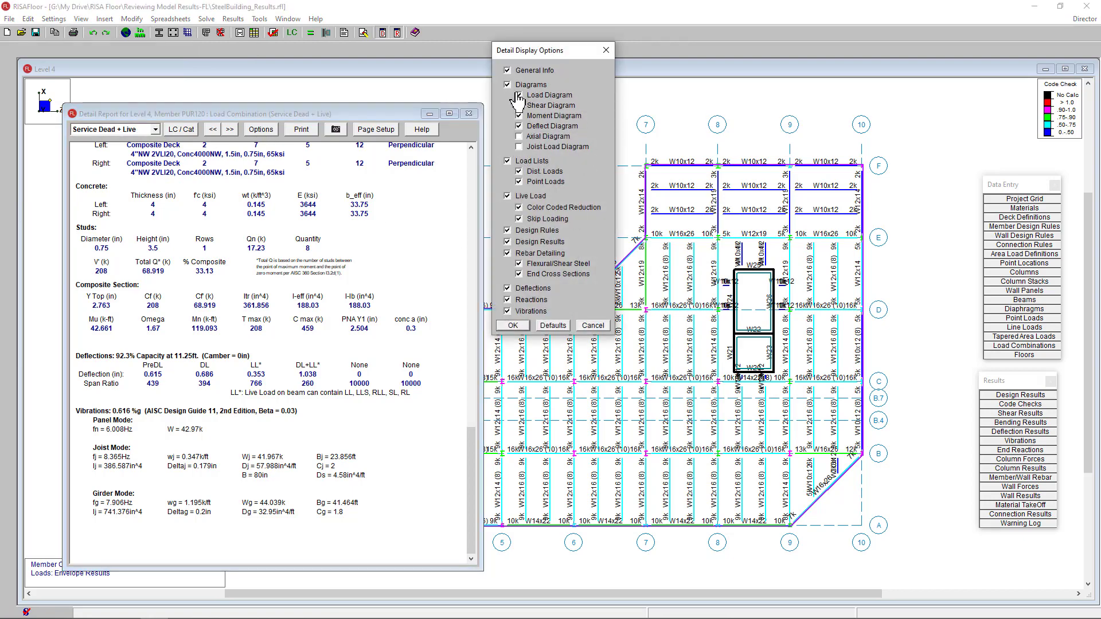
pyautogui.click(512, 325)
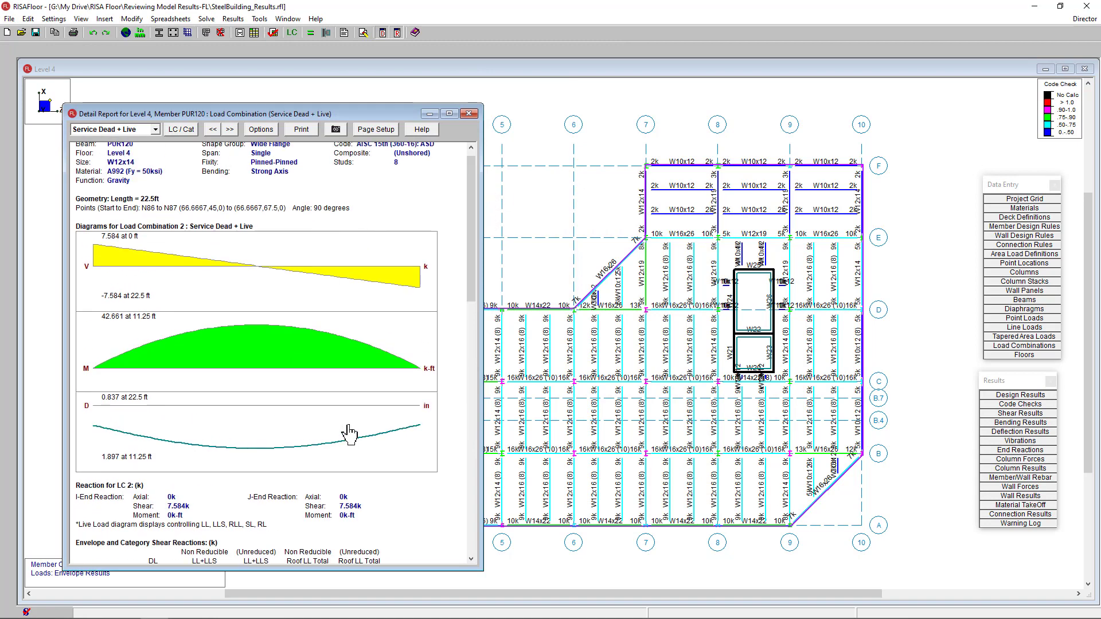
pyautogui.click(468, 112)
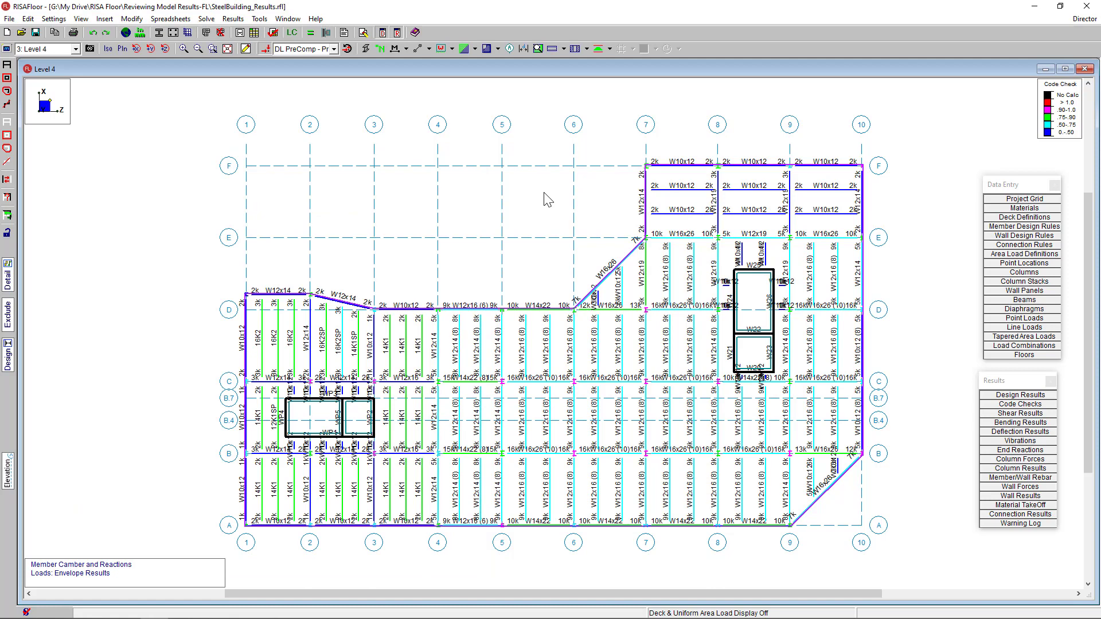
pyautogui.moveTo(501, 215)
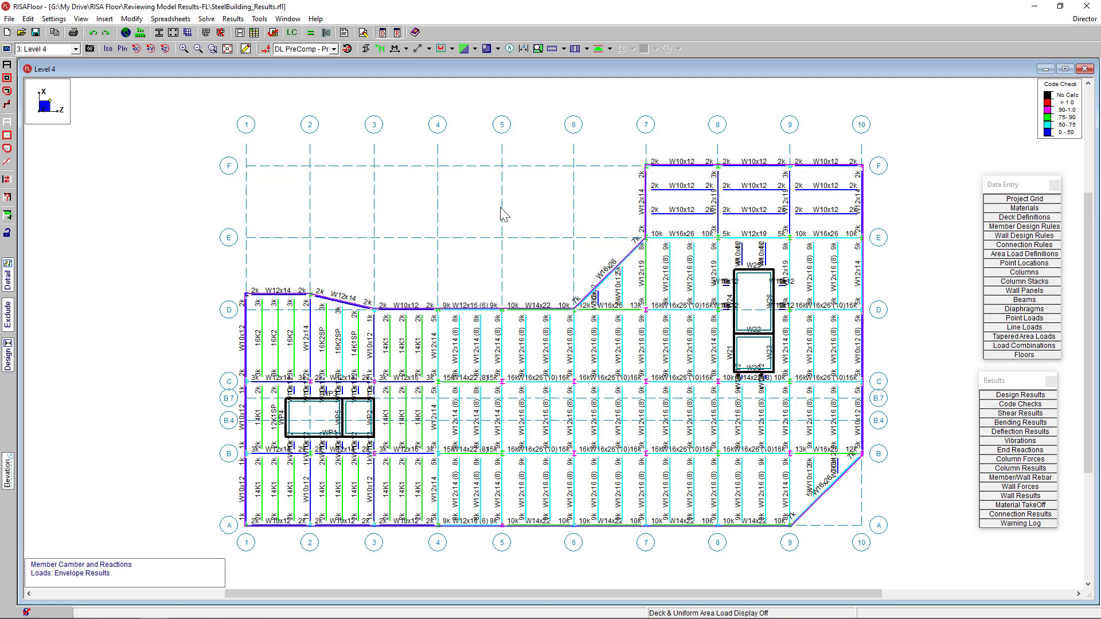
pyautogui.moveTo(37, 391)
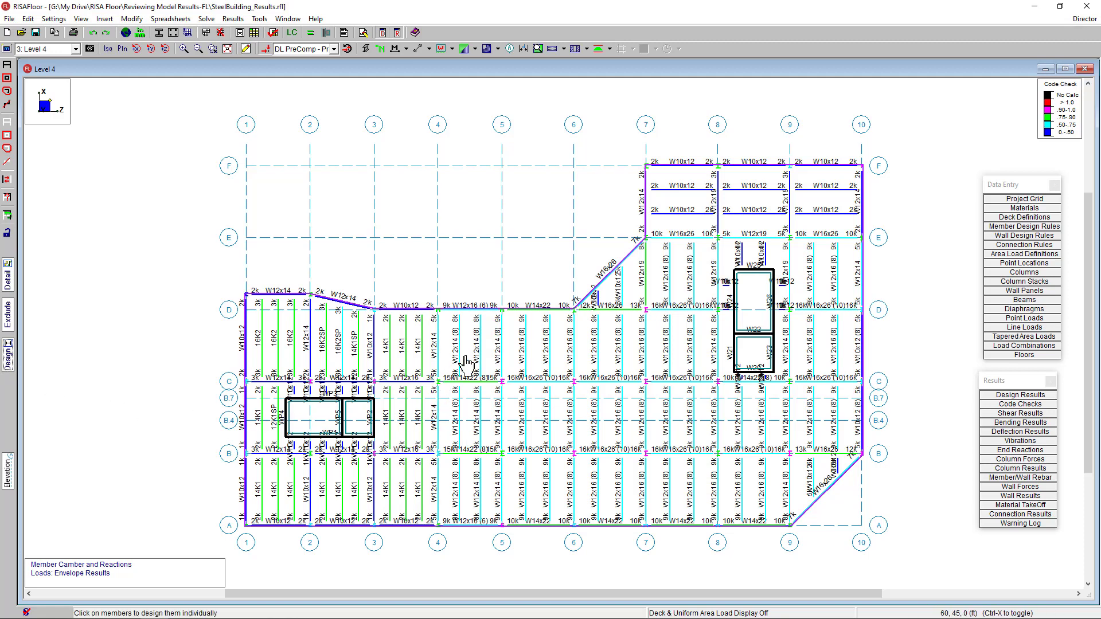
pyautogui.moveTo(463, 357)
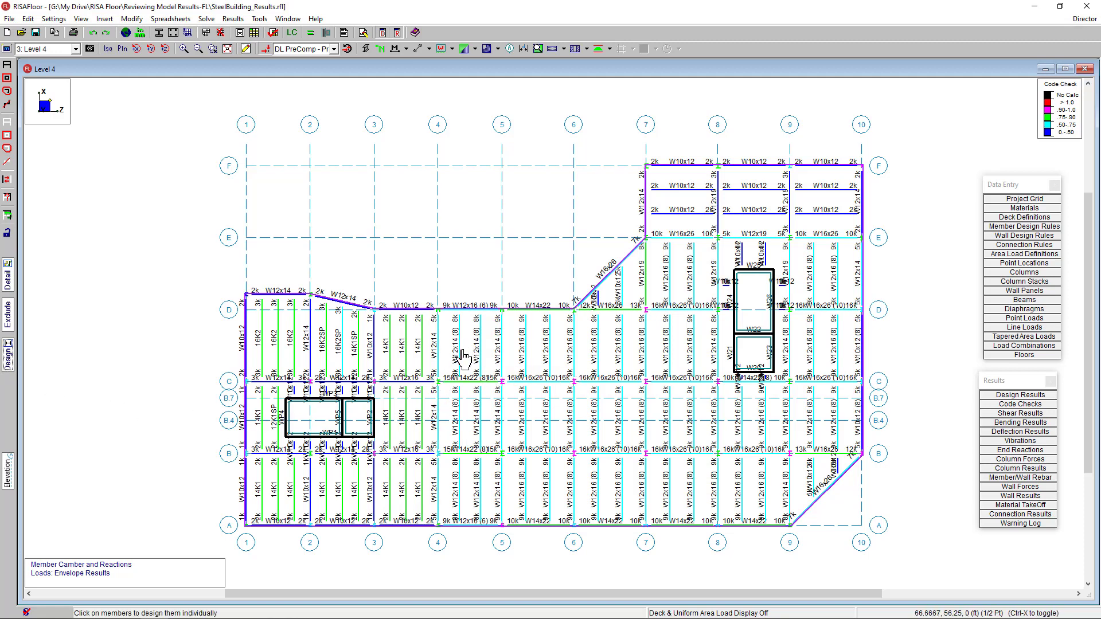
# Open Member Redesign for beam PUR120 between grids 4 and 5.
pyautogui.click(464, 354)
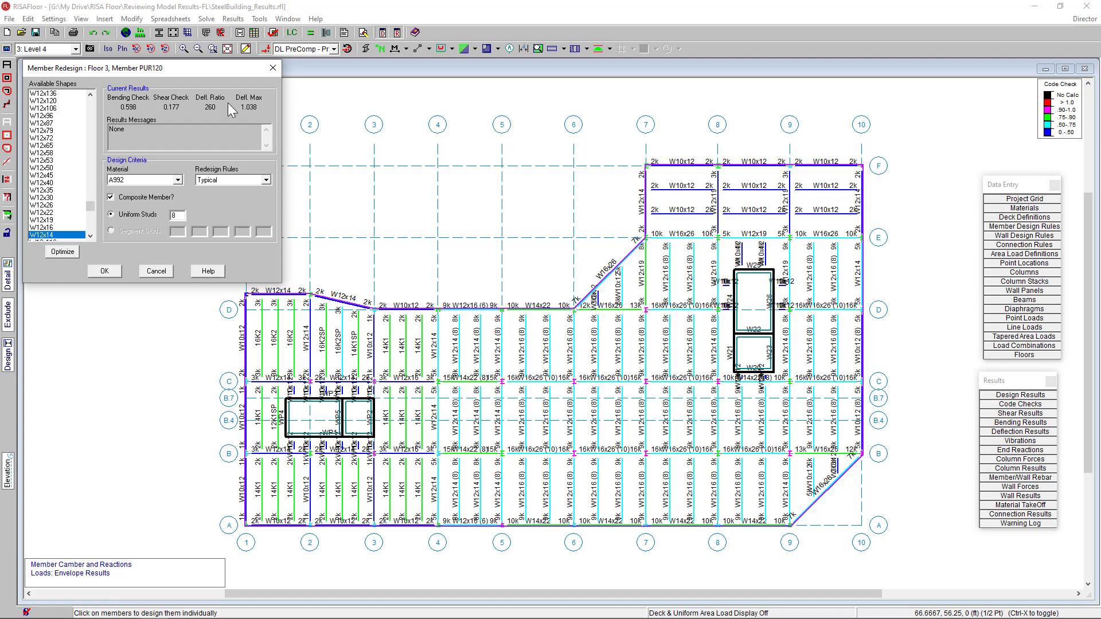
pyautogui.moveTo(180, 126)
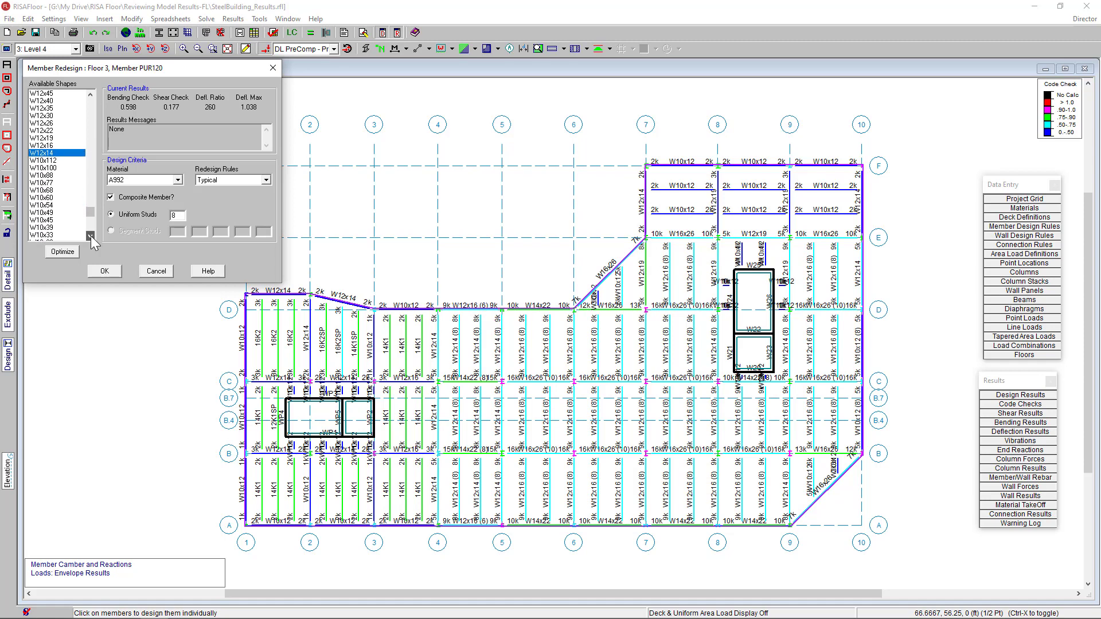
# Select W10x26 for PUR120, giving 14 studs and bending check 0.364, and accept it.
pyautogui.click(90, 235)
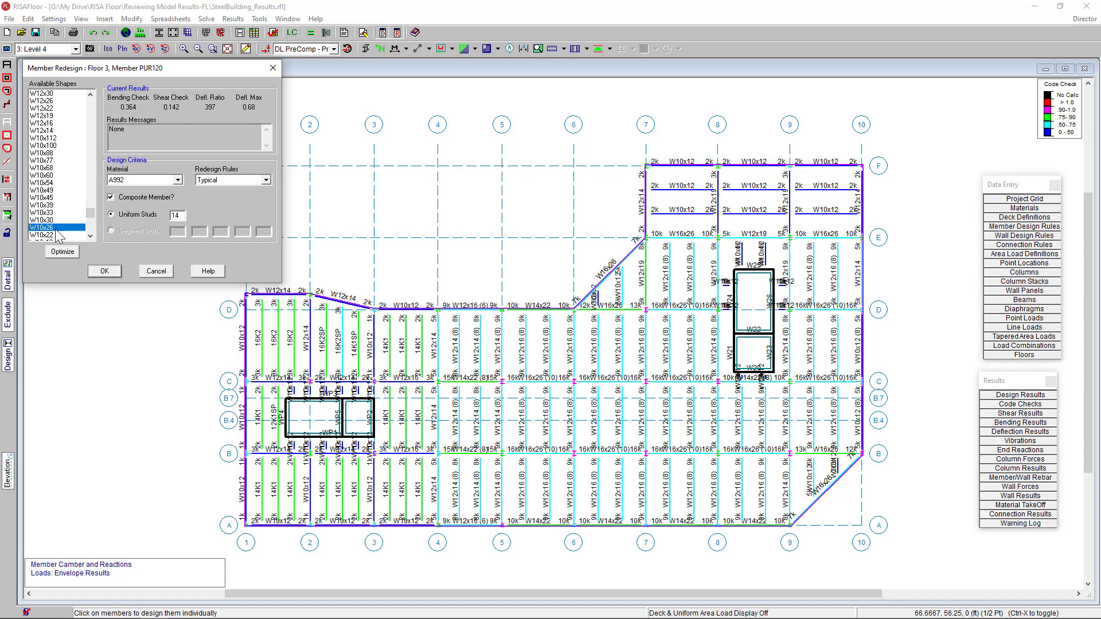
pyautogui.moveTo(128, 134)
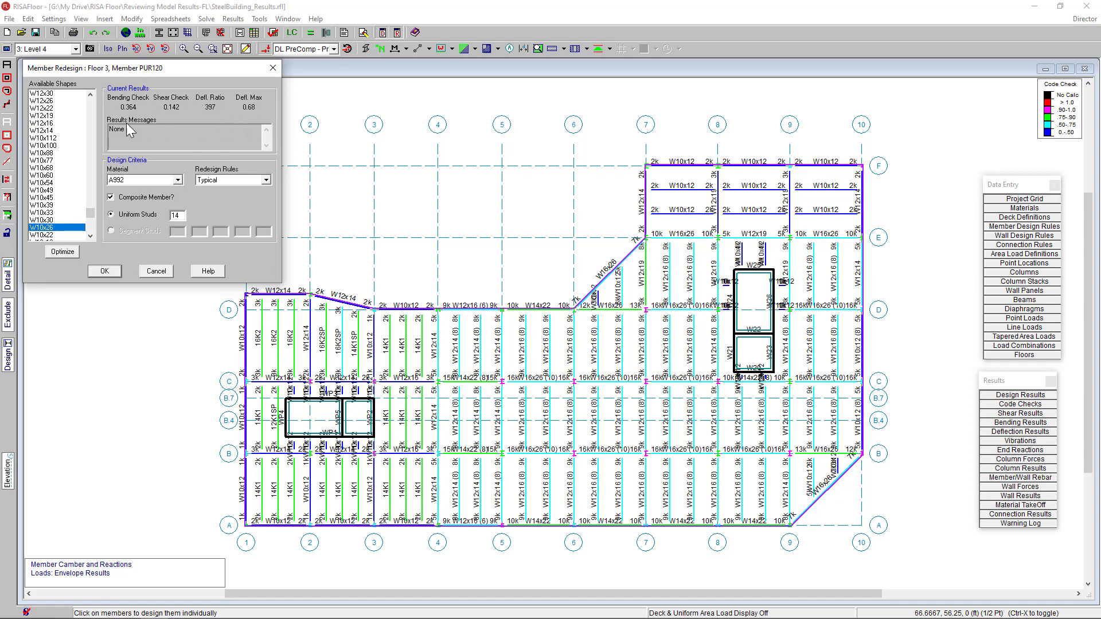
pyautogui.moveTo(105, 274)
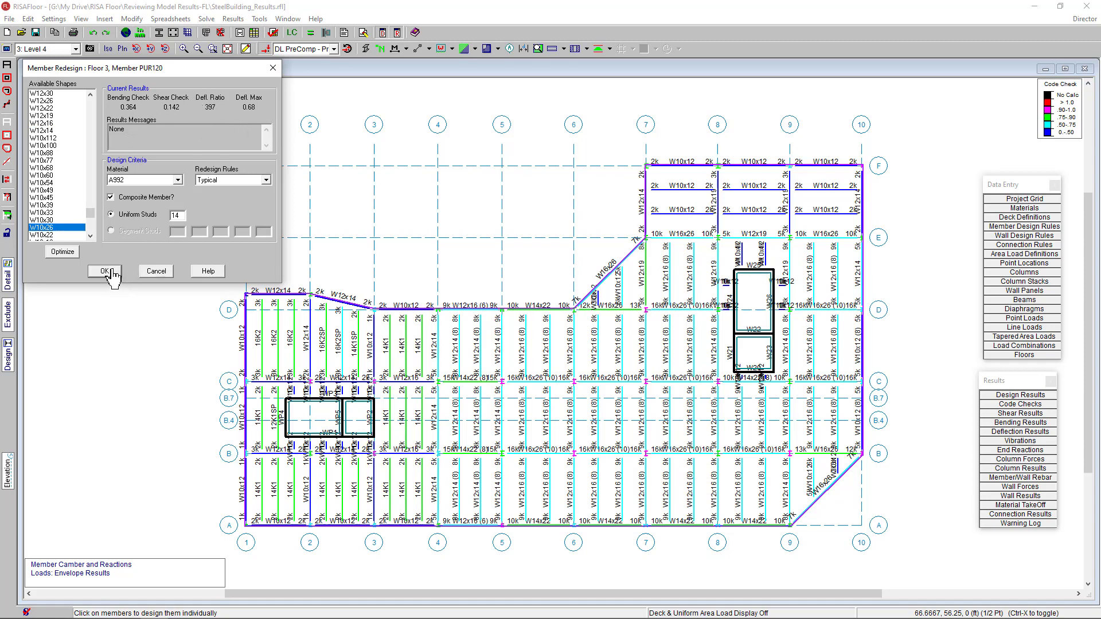
pyautogui.click(103, 272)
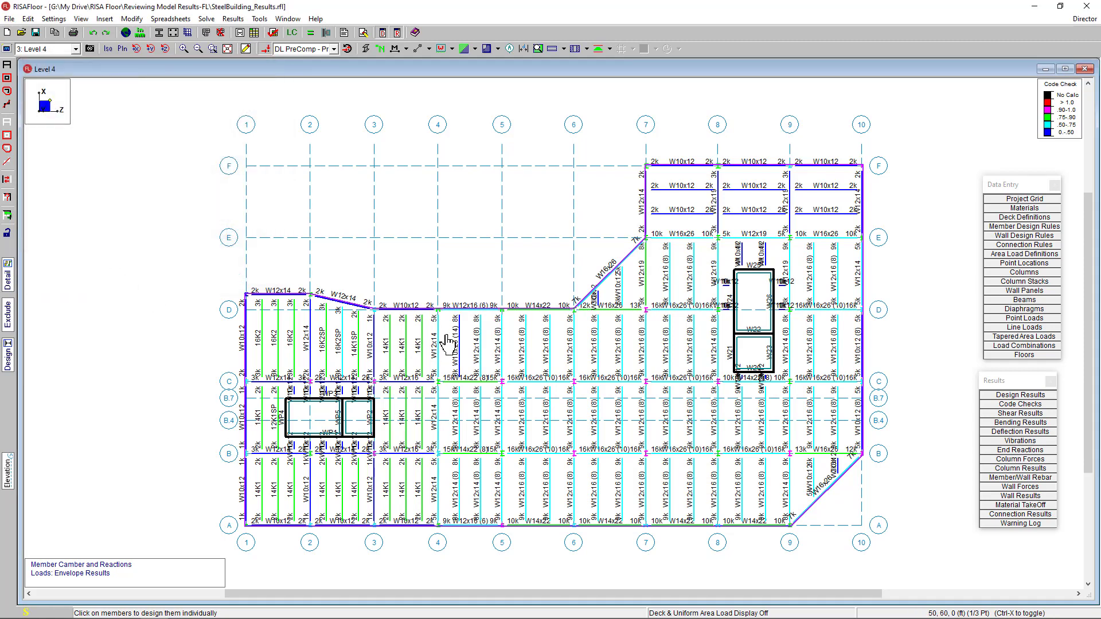
pyautogui.moveTo(469, 357)
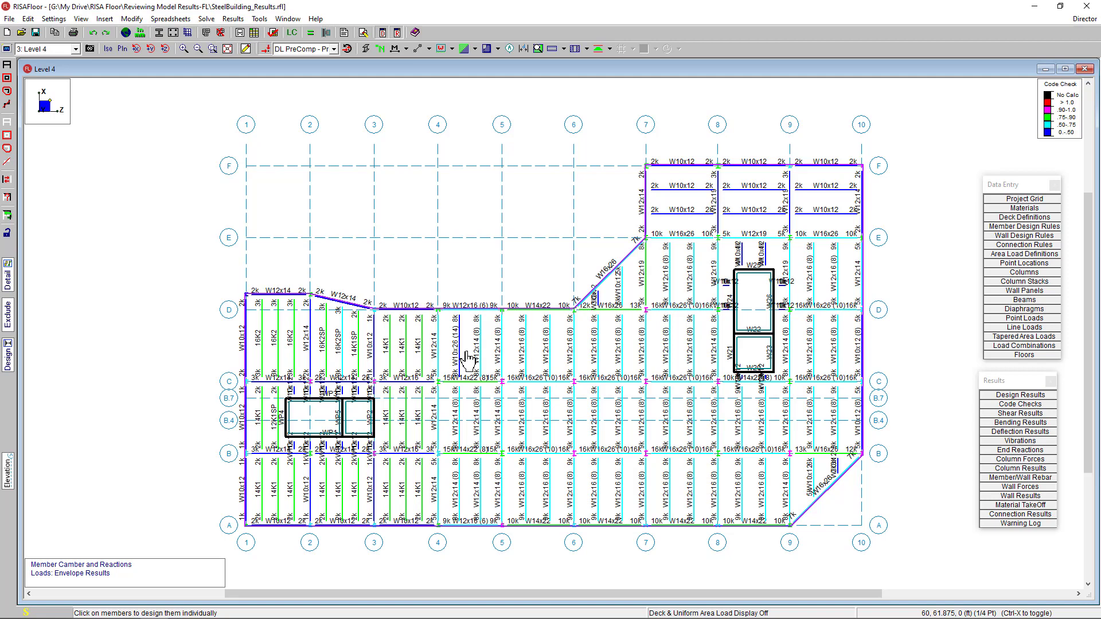
pyautogui.moveTo(654, 355)
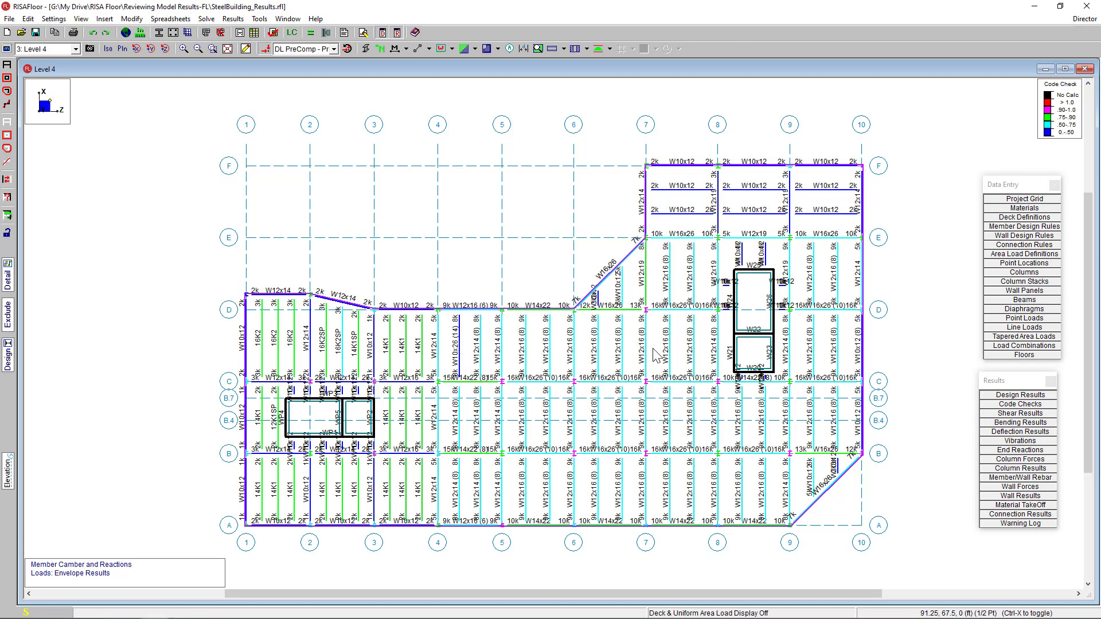
pyautogui.moveTo(940, 554)
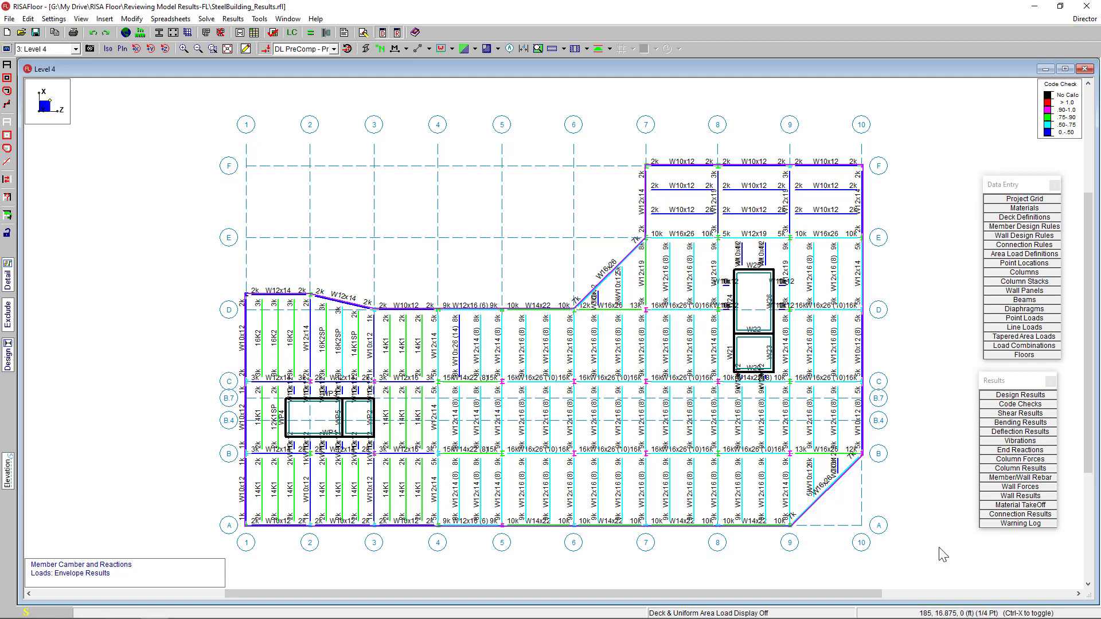